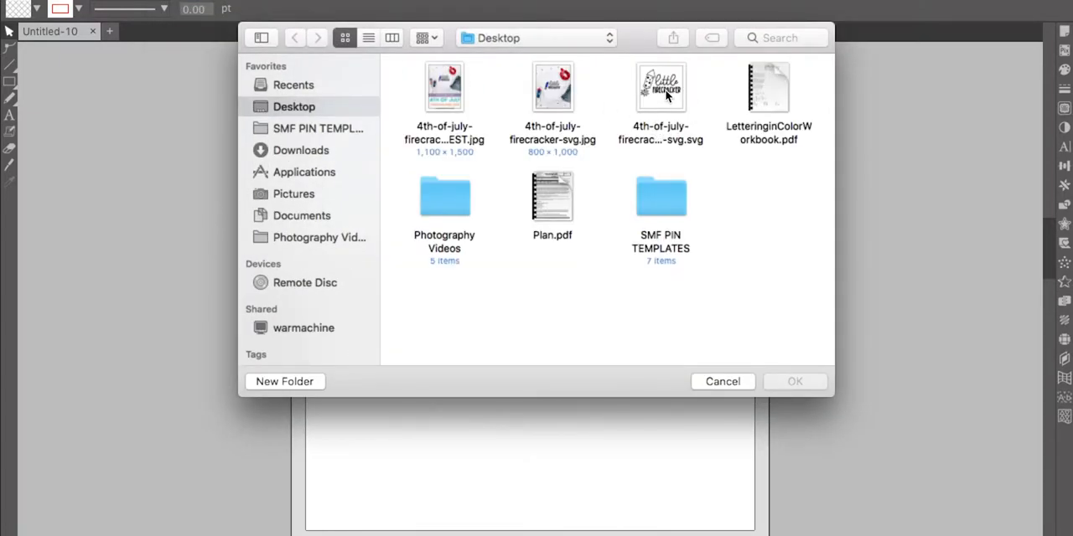
Step: Open 4th-of-july-firecracker-svg.svg from the Desktop into its own document
left_click(660, 88)
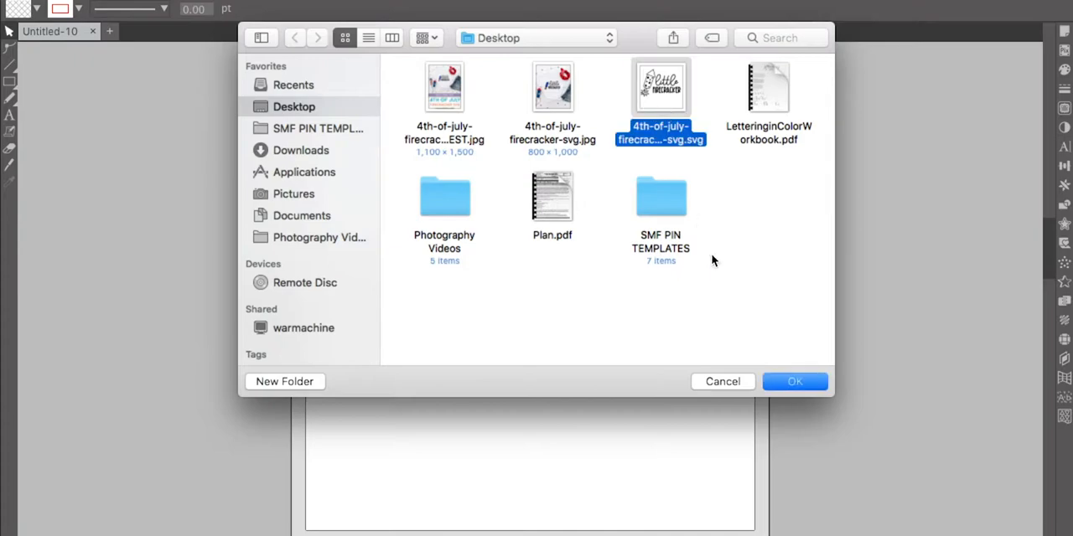
left_click(795, 383)
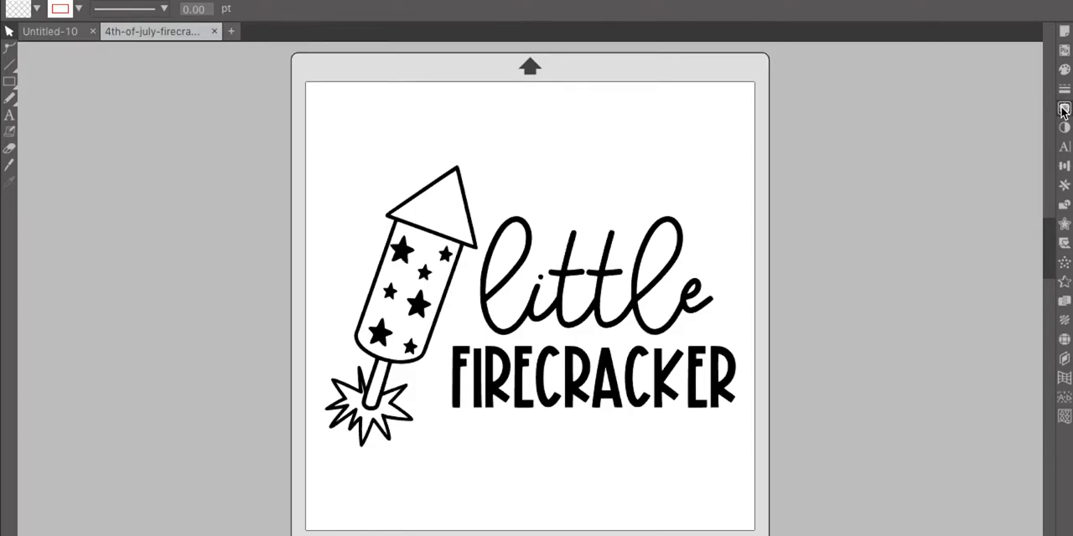
Step: Bring up the Trace panel beside the firecracker design
left_click(1063, 108)
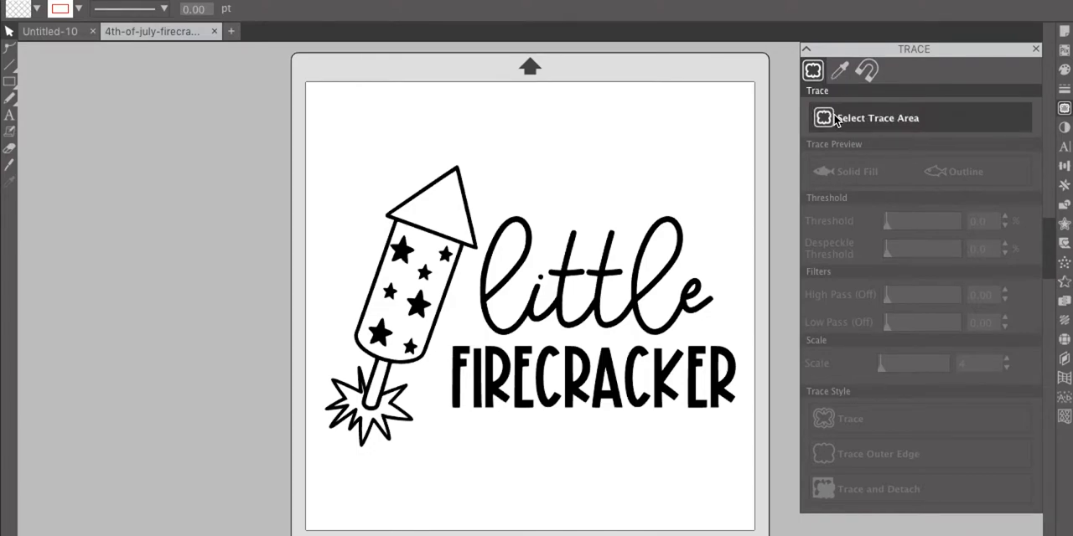
mouse_move(871, 131)
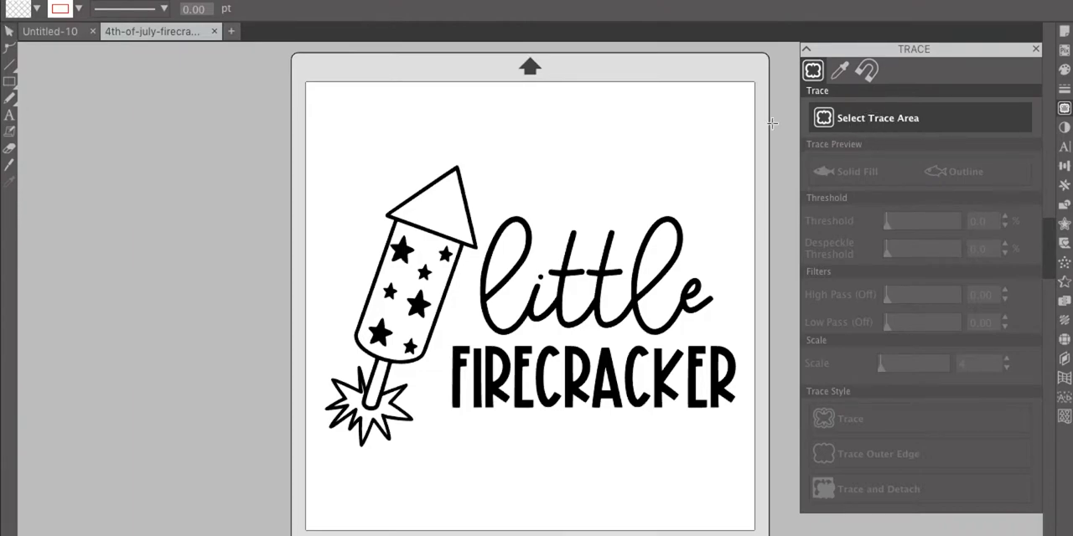
mouse_move(305, 141)
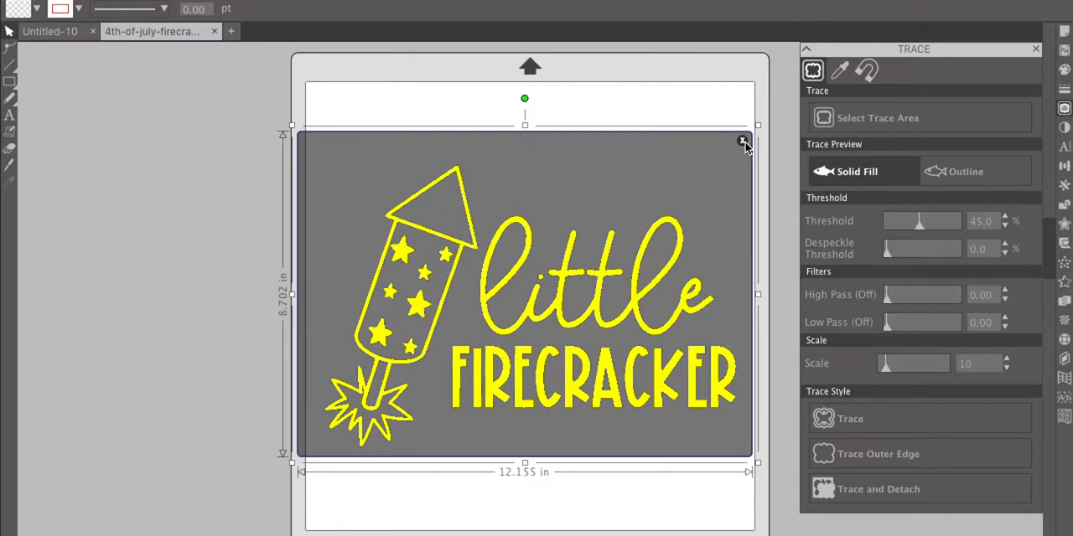
Step: Switch to Trace by Color and limit colour tracing to a single area
left_click(839, 71)
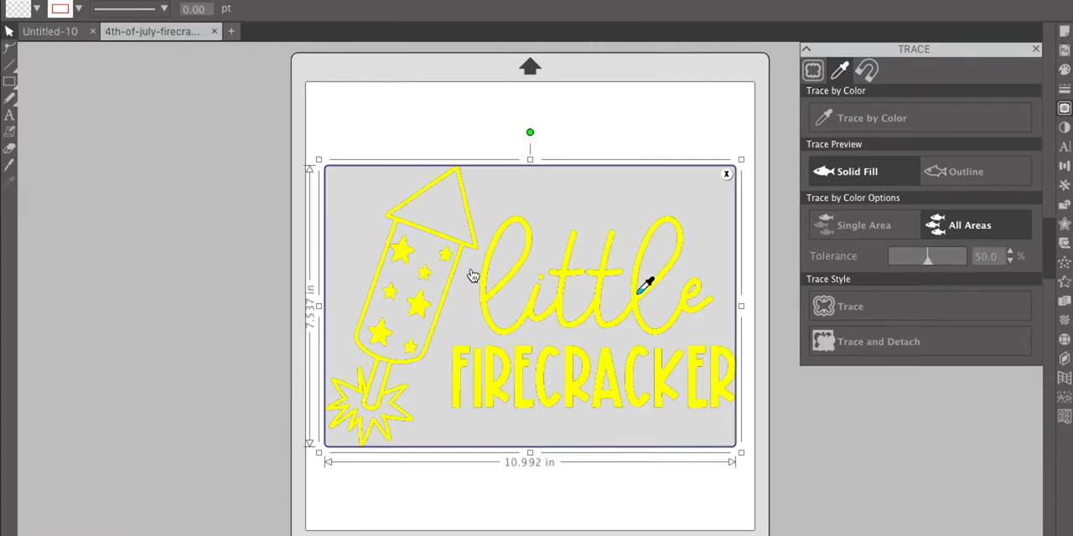
mouse_move(620, 419)
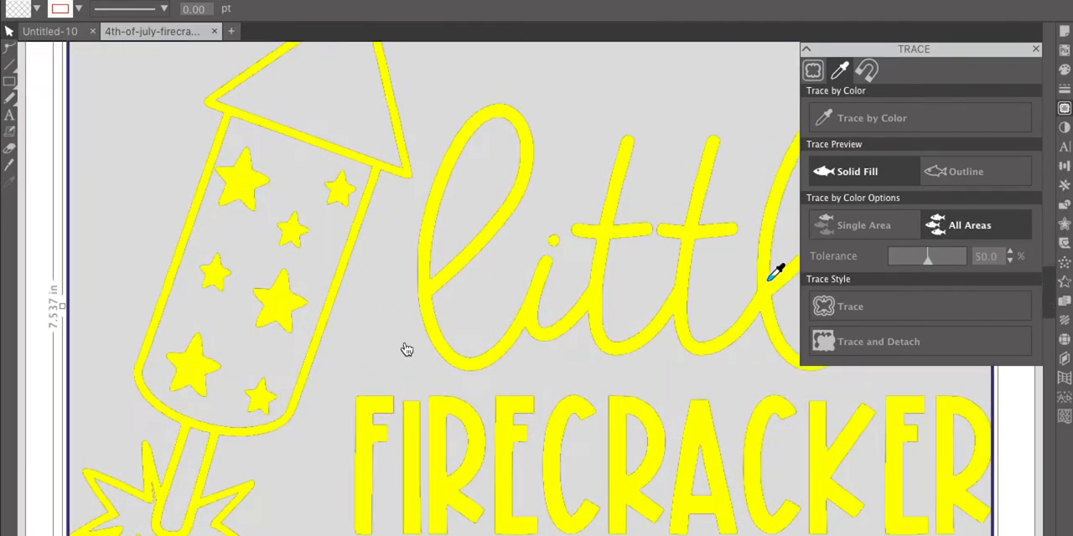
mouse_move(396, 382)
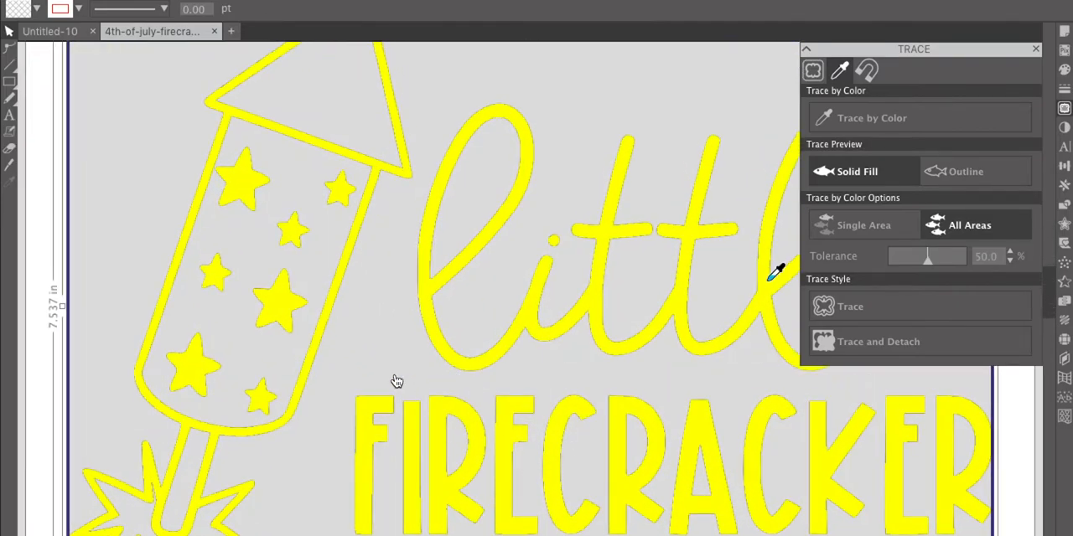
mouse_move(614, 460)
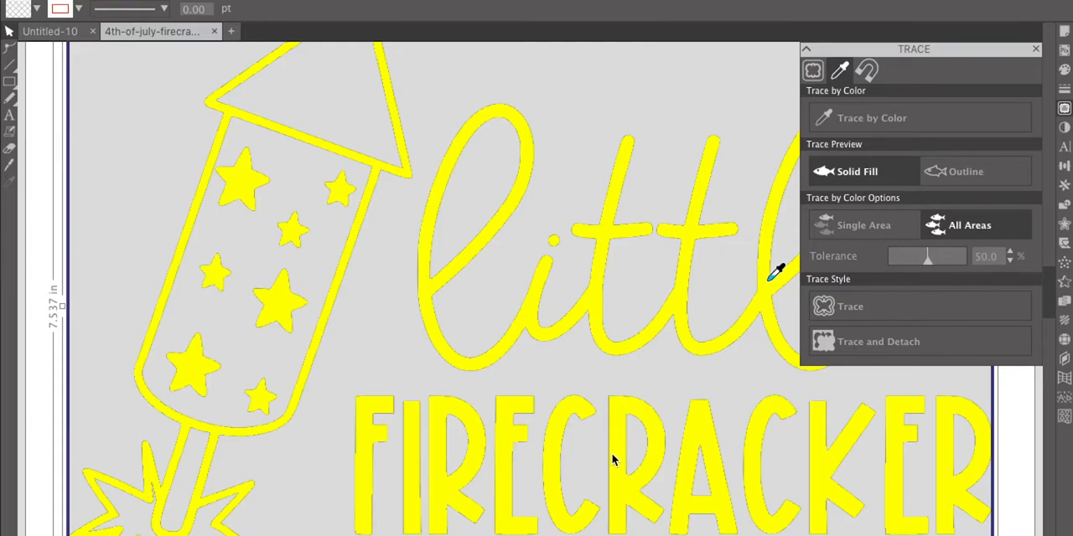
mouse_move(678, 446)
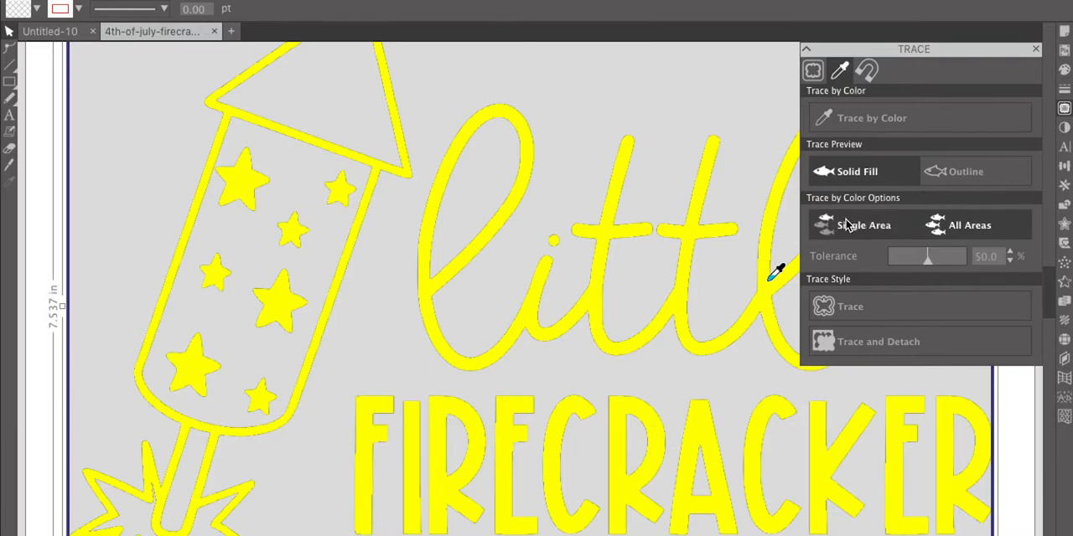
left_click(969, 225)
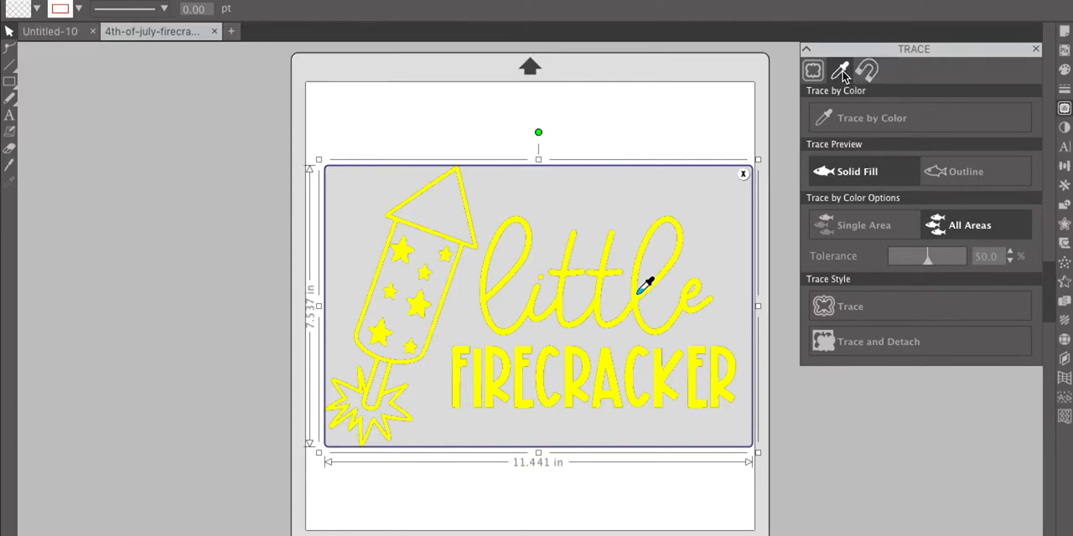
mouse_move(841, 71)
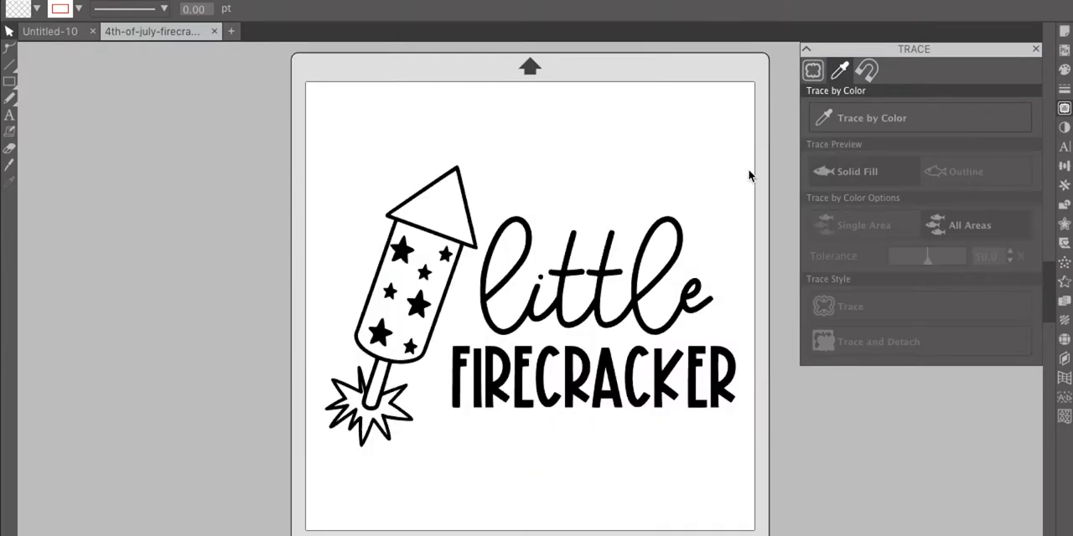
Step: Switch to Magnet Trace to try it on the rocket's nose cone
left_click(868, 70)
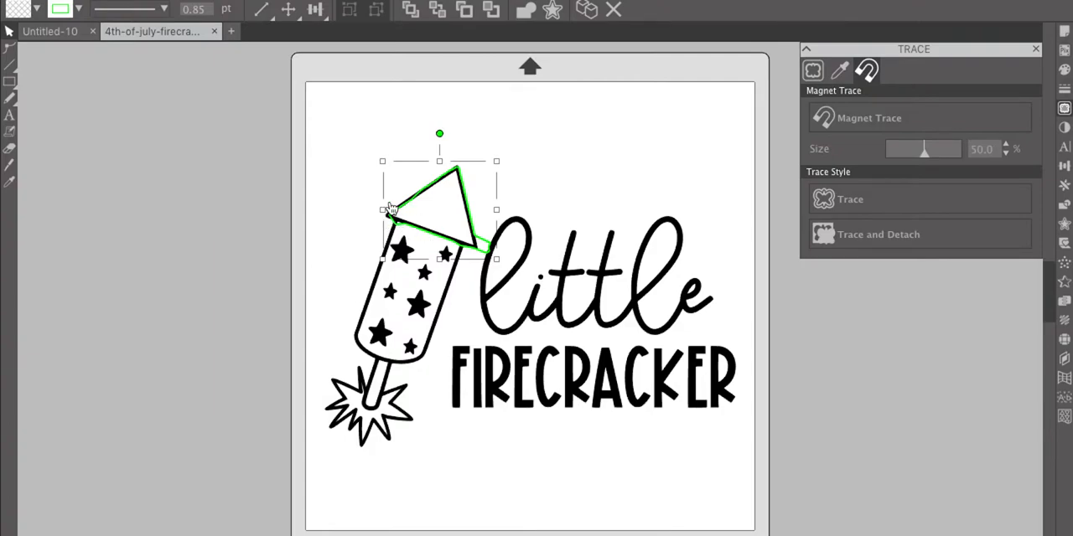
mouse_move(399, 242)
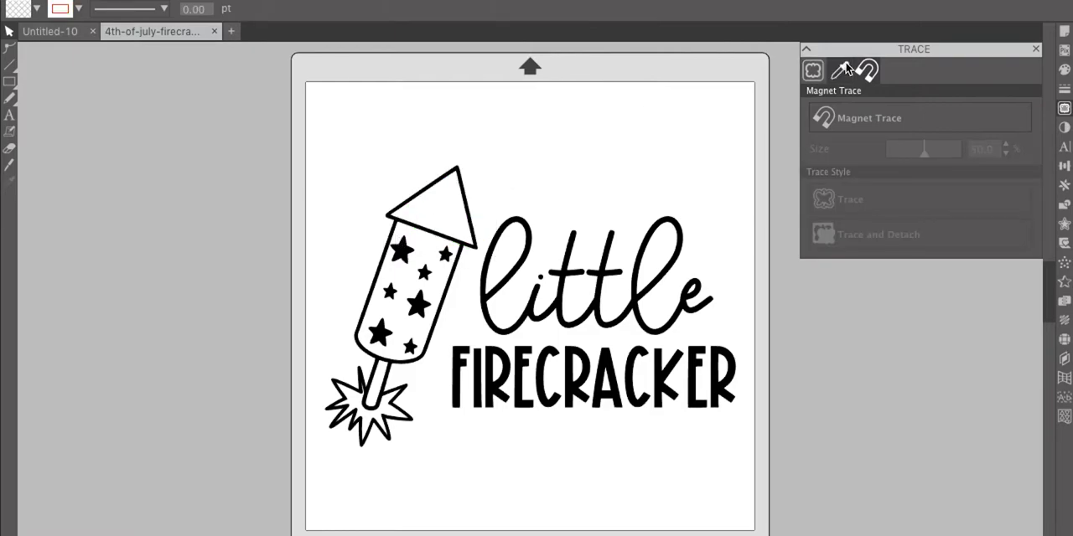
Step: Return to standard Trace and set the trace preview to Outline
left_click(811, 70)
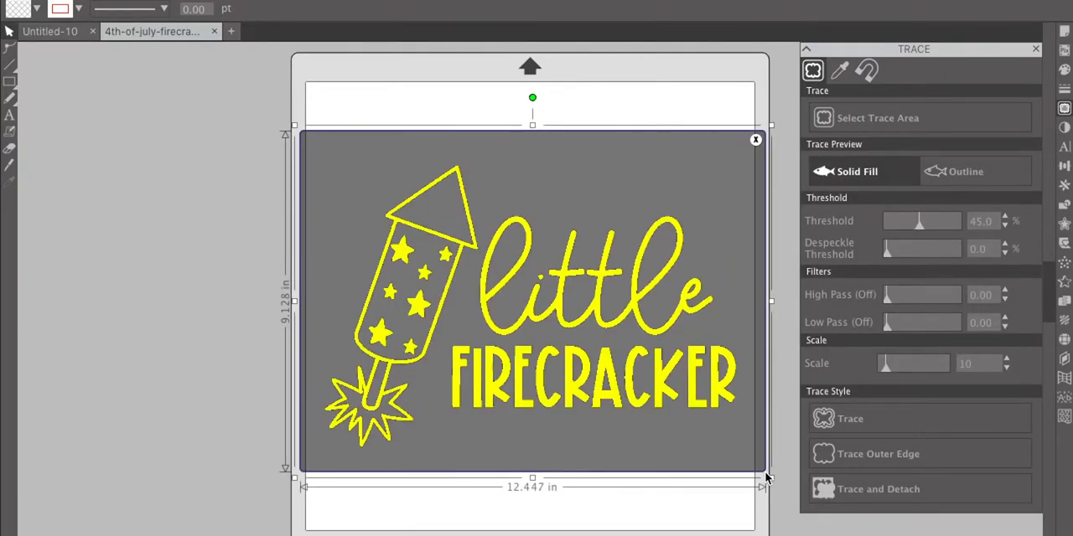
mouse_move(540, 399)
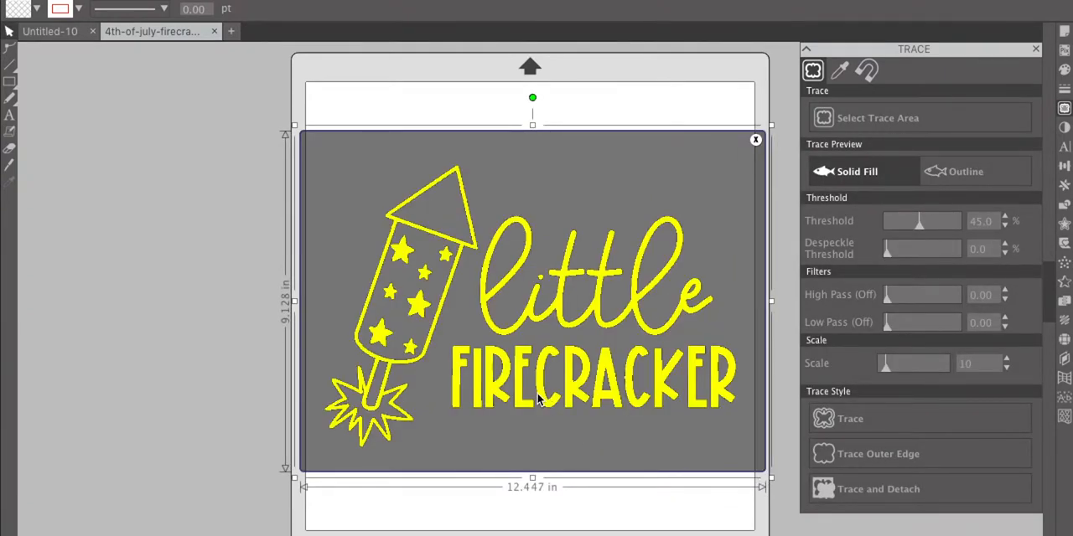
mouse_move(584, 385)
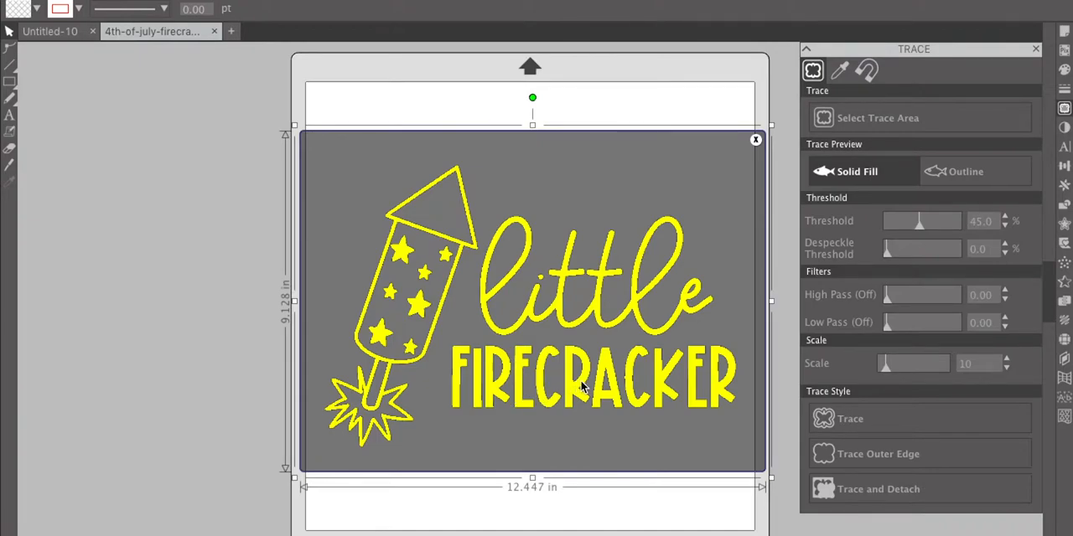
mouse_move(835, 193)
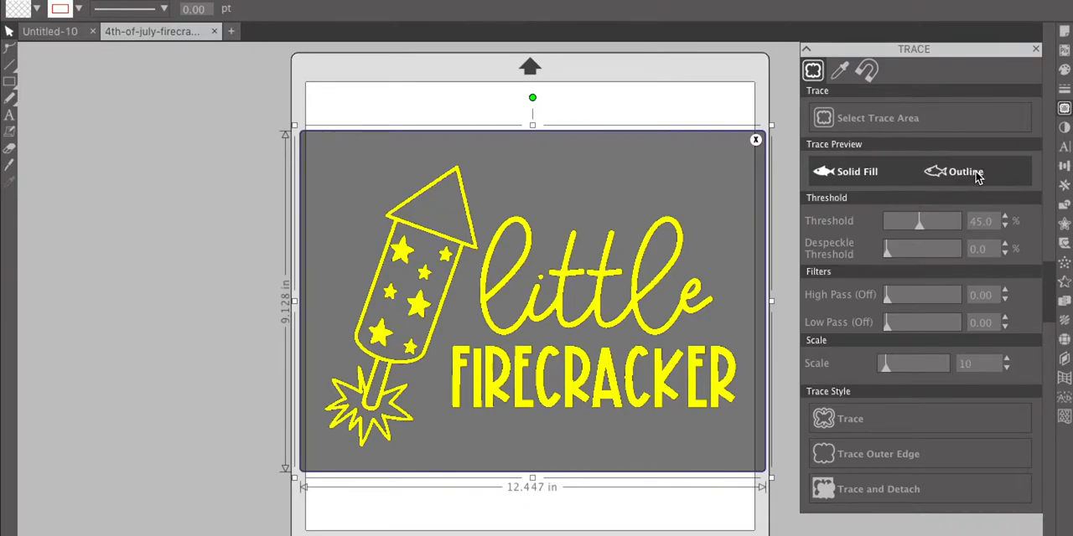
mouse_move(949, 187)
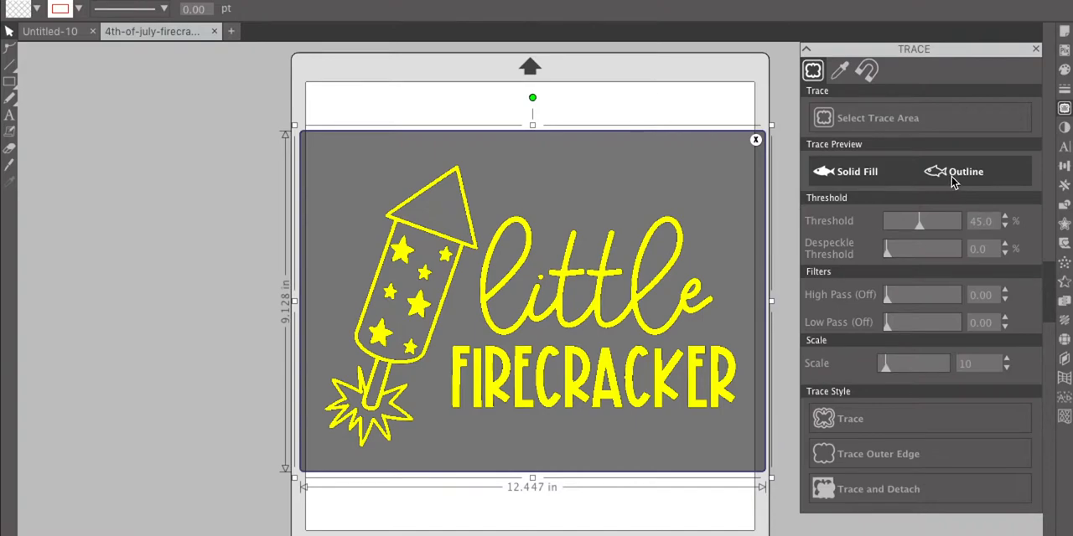
left_click(966, 171)
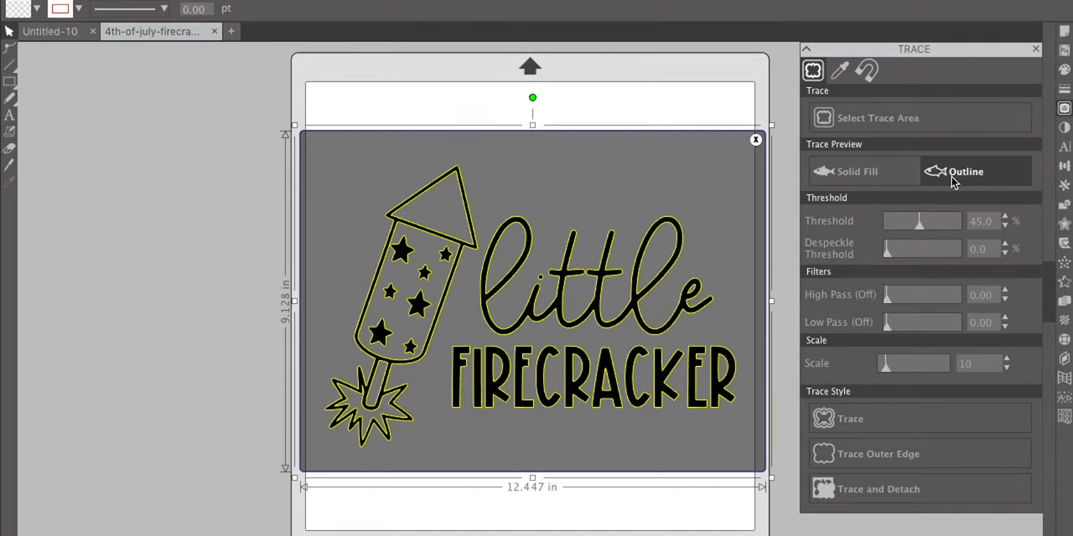
mouse_move(943, 176)
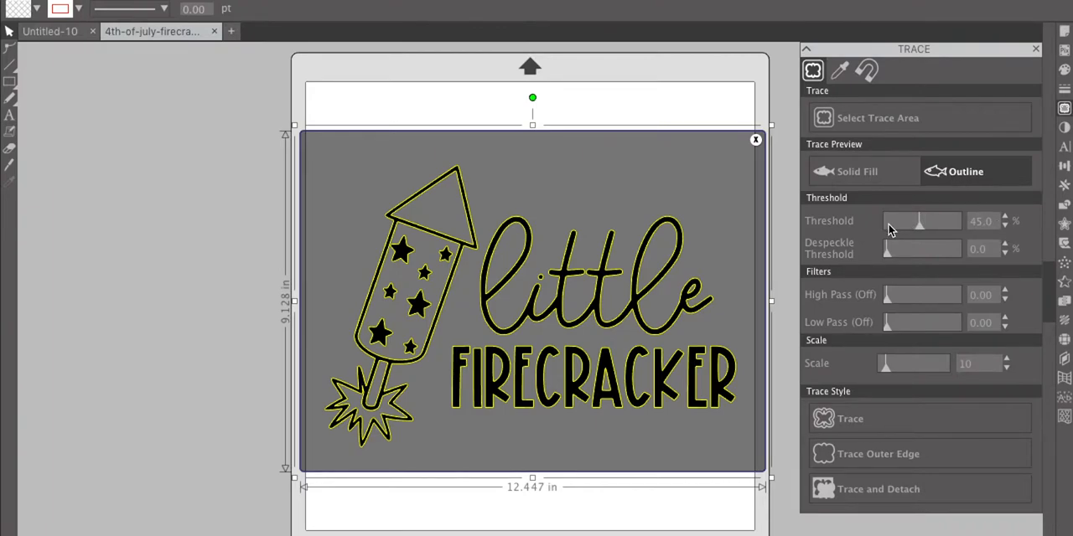
mouse_move(846, 235)
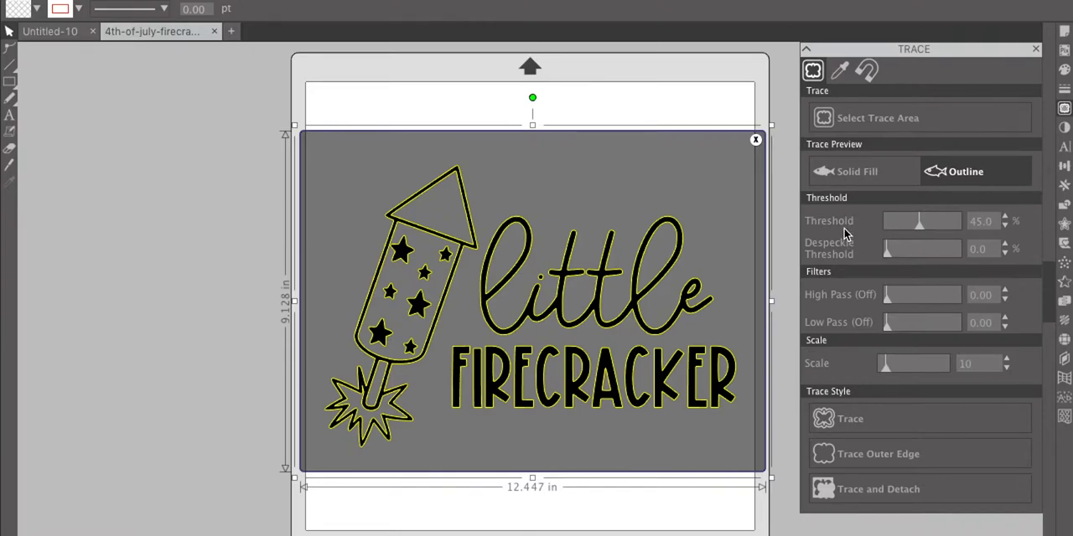
mouse_move(922, 235)
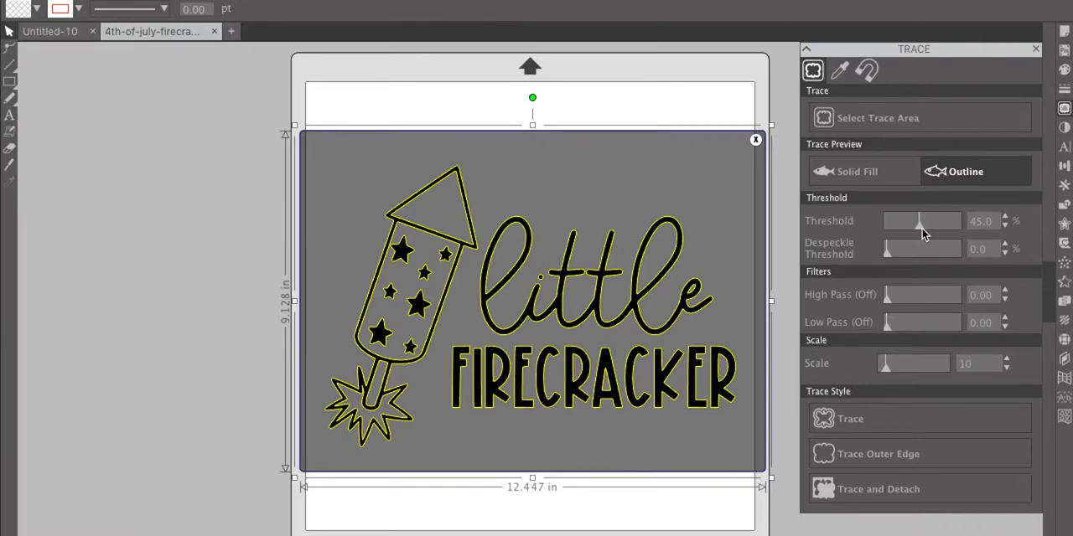
mouse_move(922, 235)
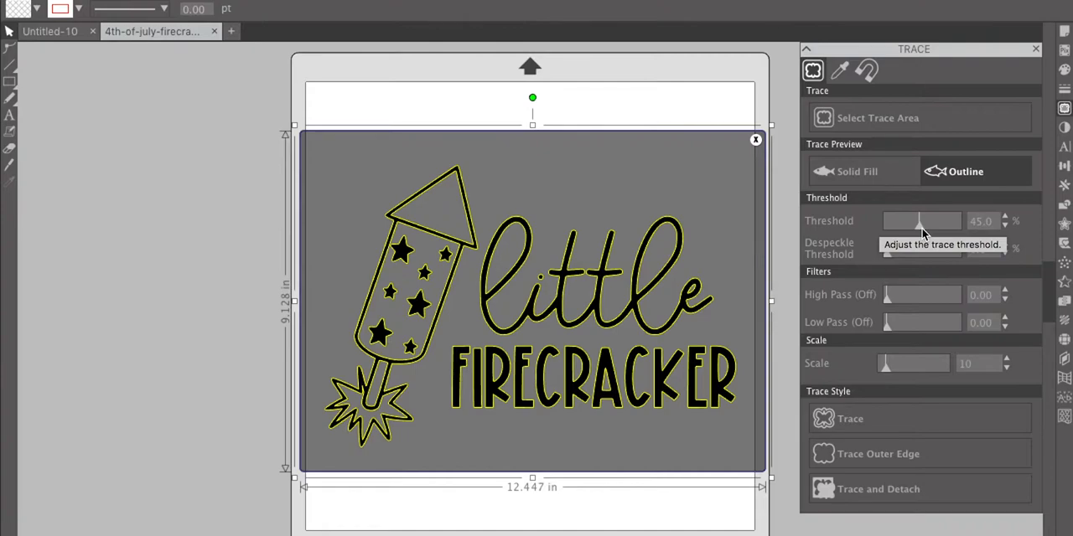
Step: Test the threshold at extremes back to 45% and return despeckle to 0
left_click_drag(918, 221, 972, 228)
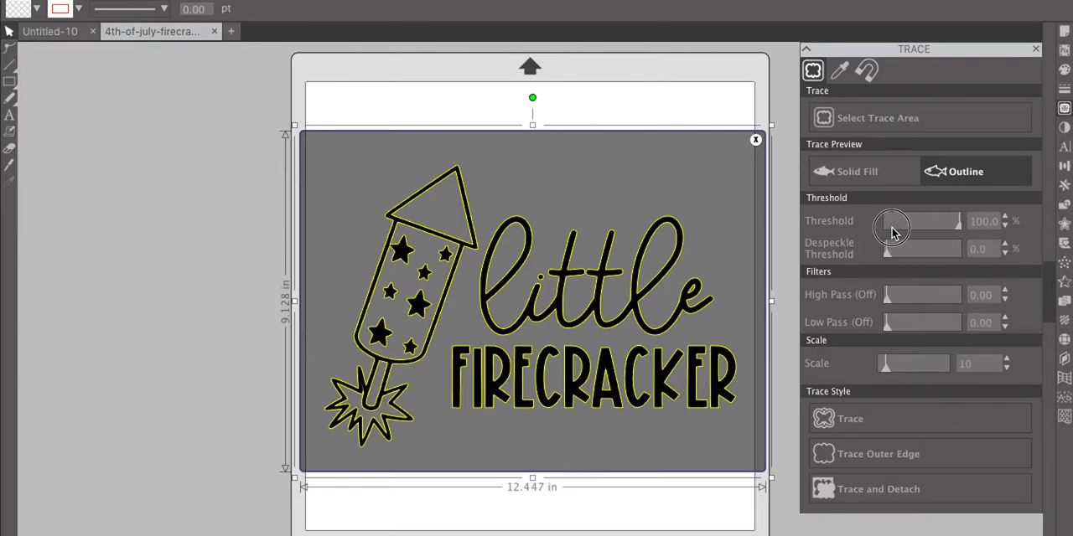
left_click_drag(938, 221, 892, 222)
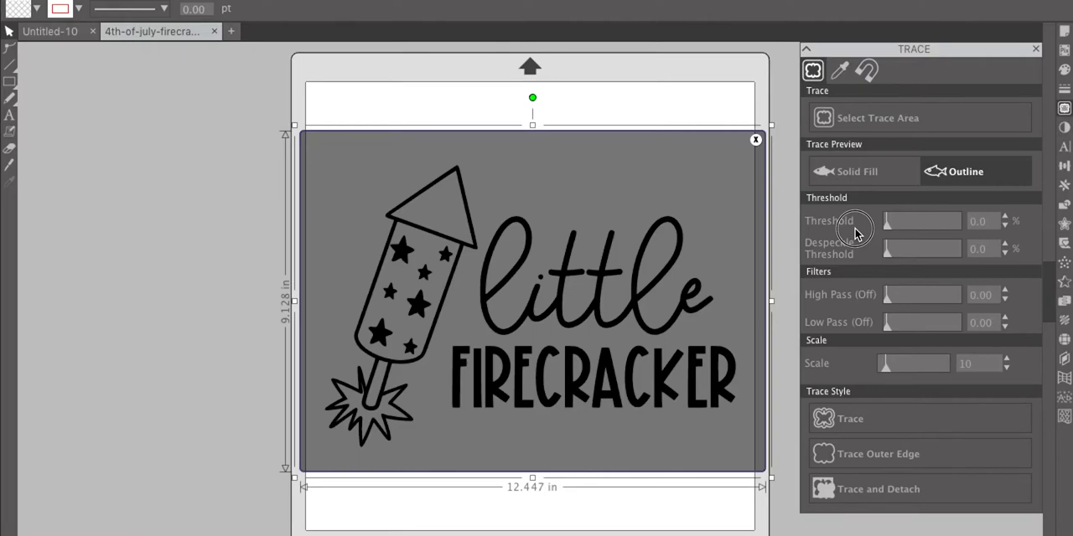
mouse_move(857, 232)
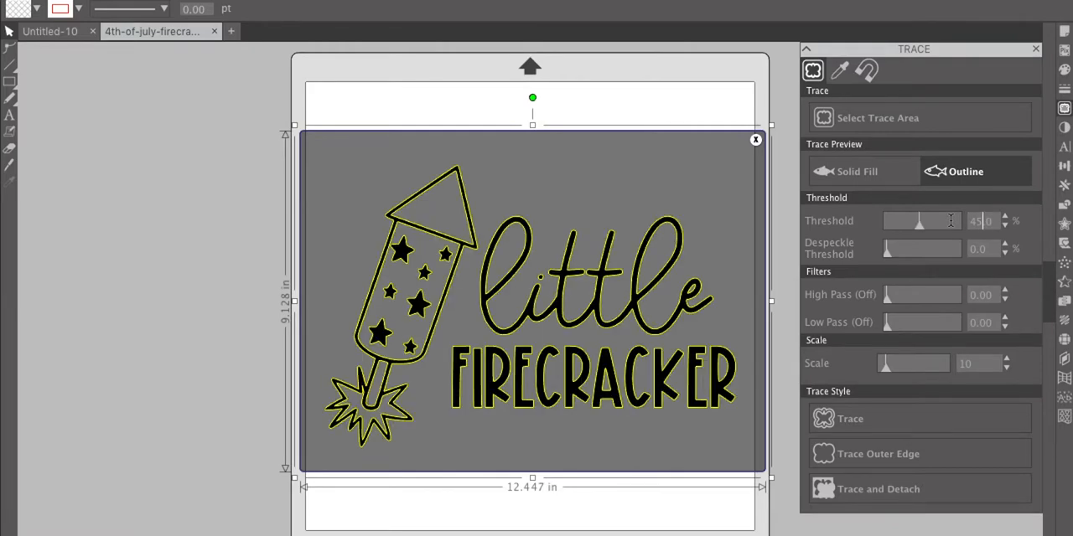
mouse_move(892, 260)
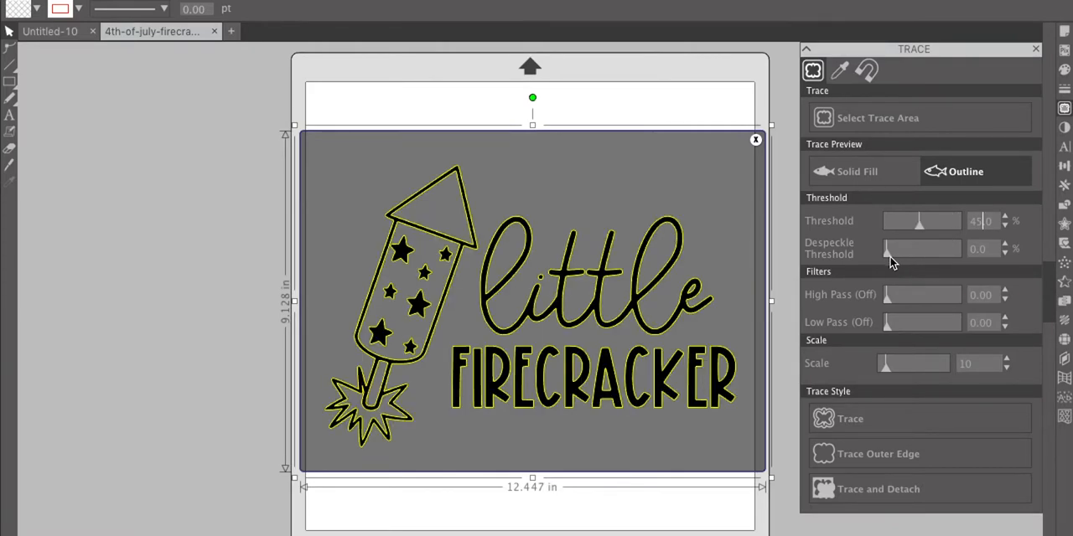
left_click_drag(889, 248, 952, 248)
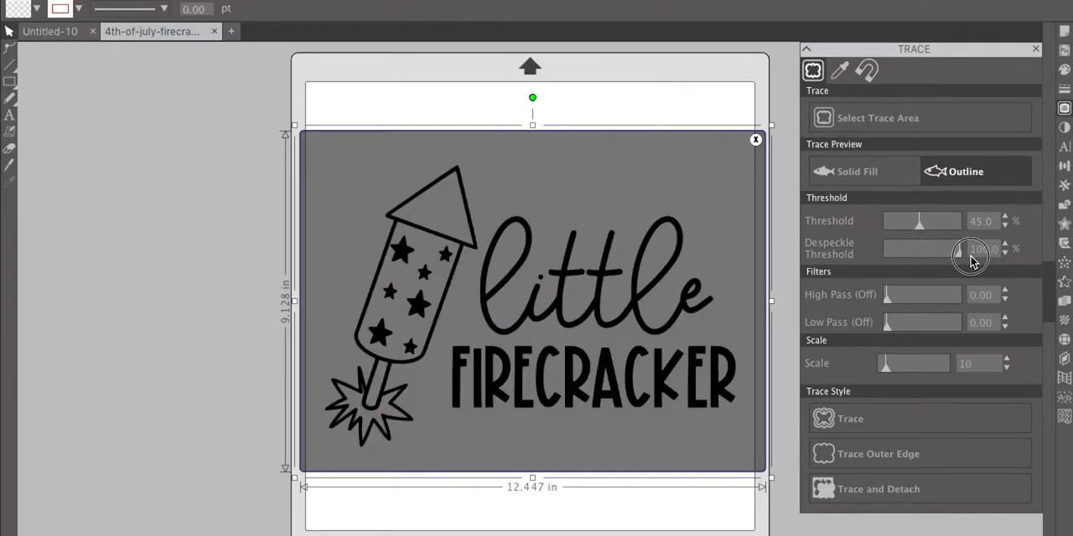
left_click_drag(972, 248, 922, 248)
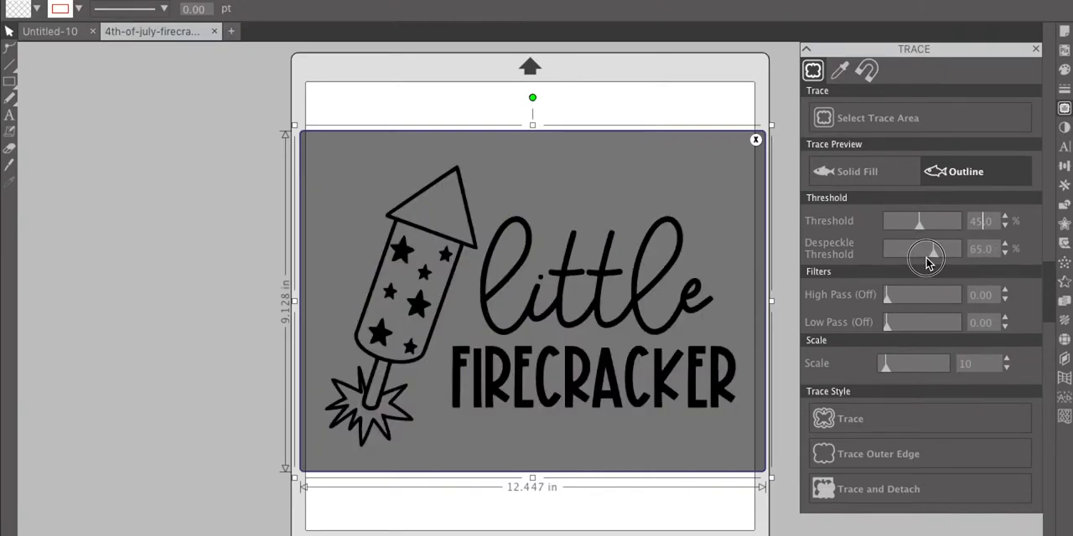
left_click_drag(925, 248, 902, 248)
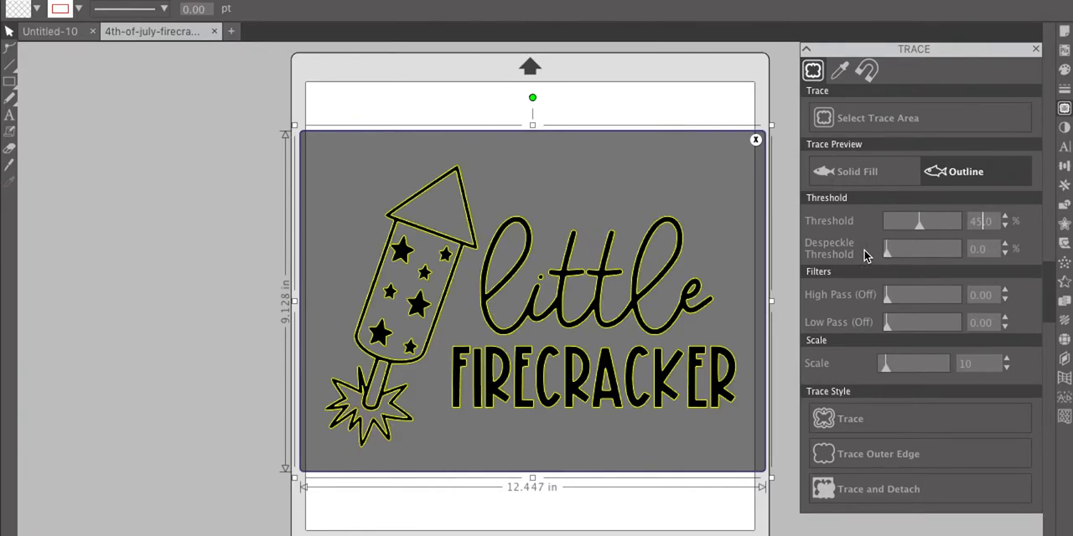
mouse_move(872, 334)
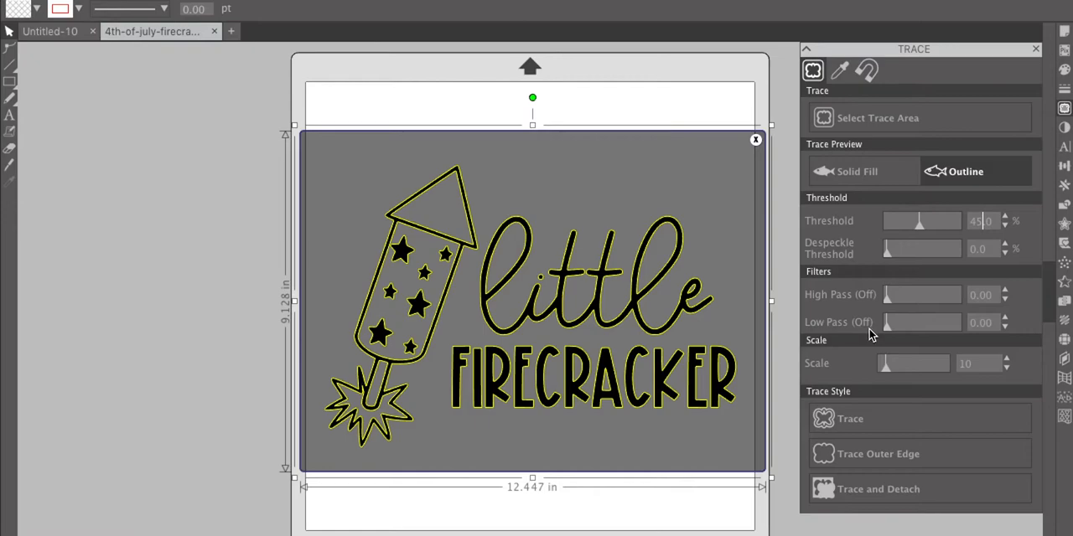
mouse_move(887, 303)
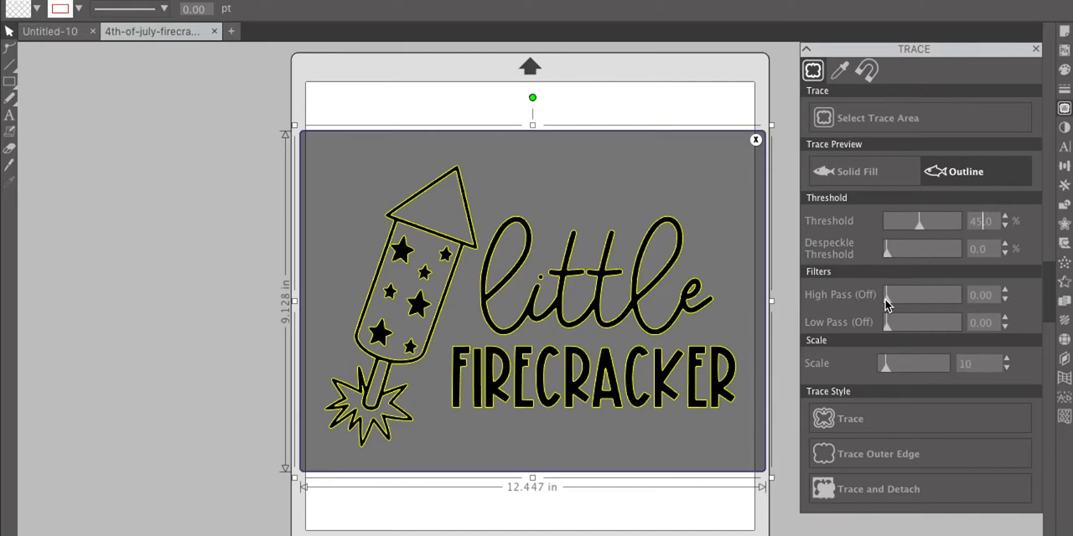
mouse_move(855, 325)
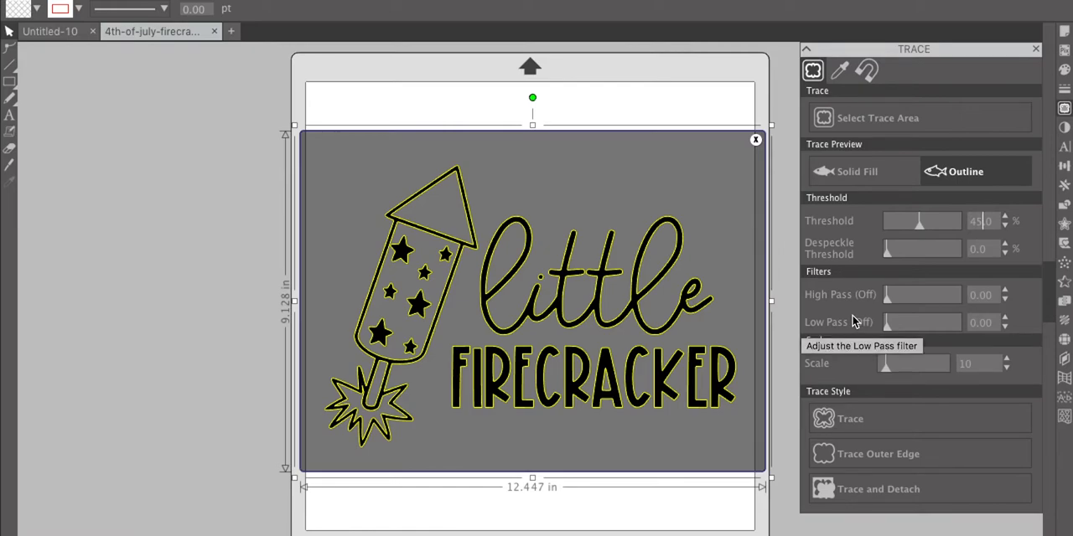
mouse_move(842, 356)
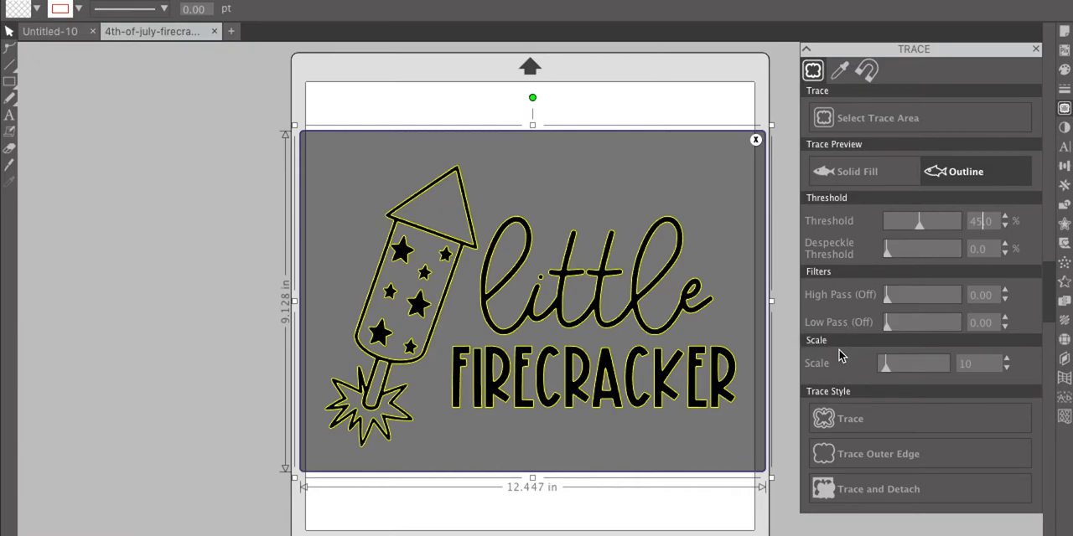
mouse_move(889, 377)
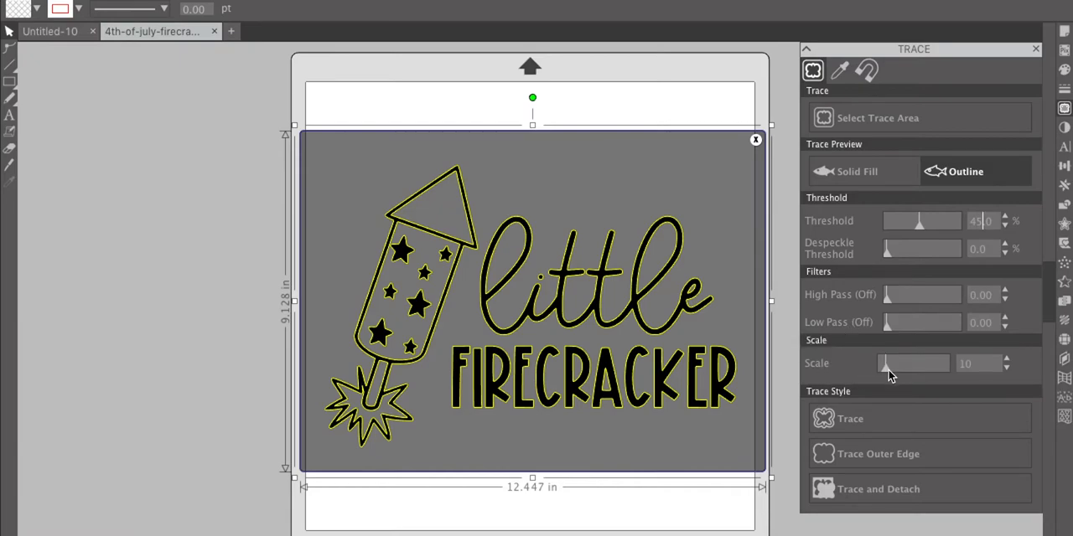
mouse_move(914, 362)
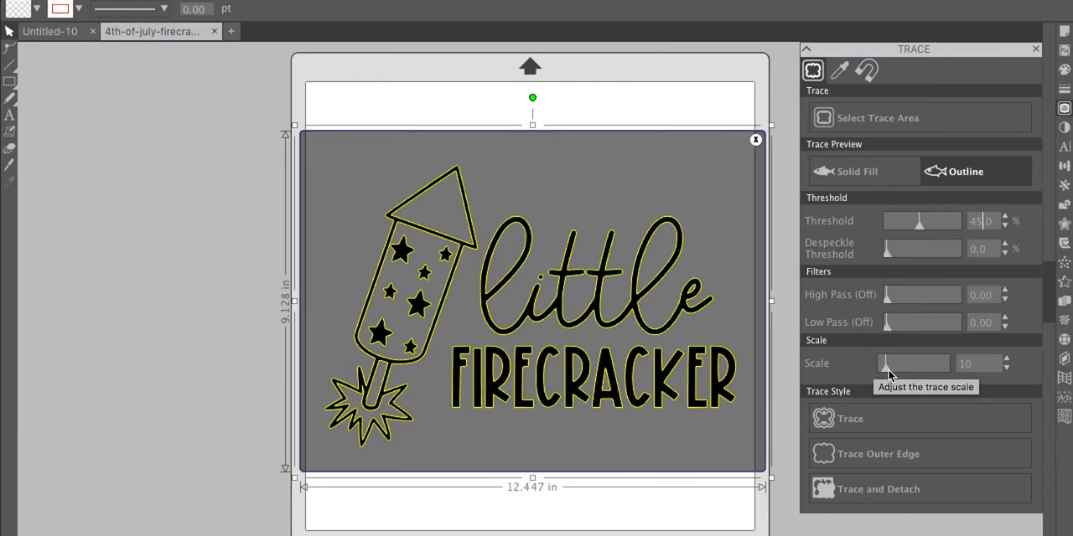
mouse_move(890, 375)
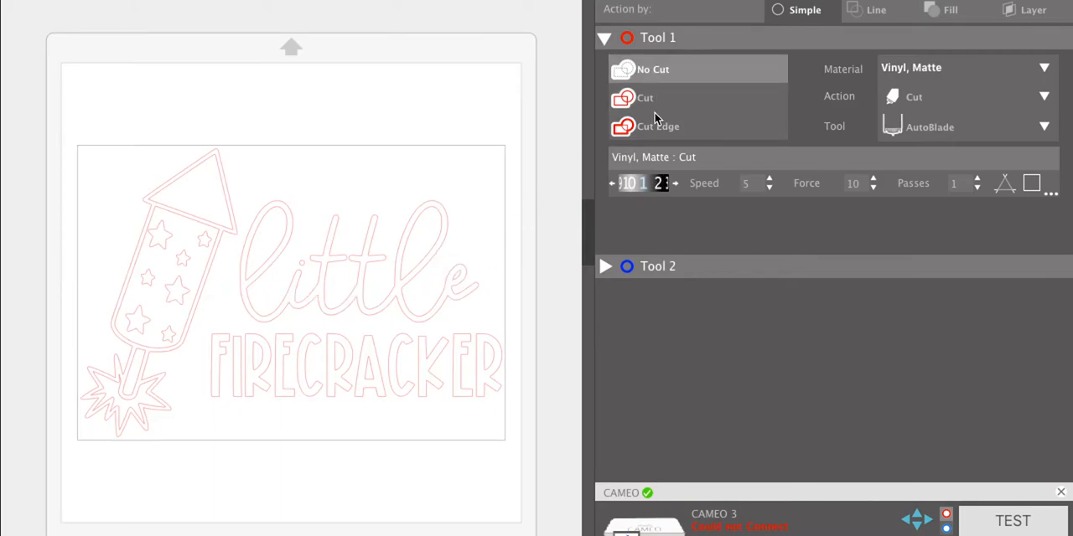
Step: Set the traced firecracker lines to Cut with matte vinyl in the Send panel
left_click(644, 97)
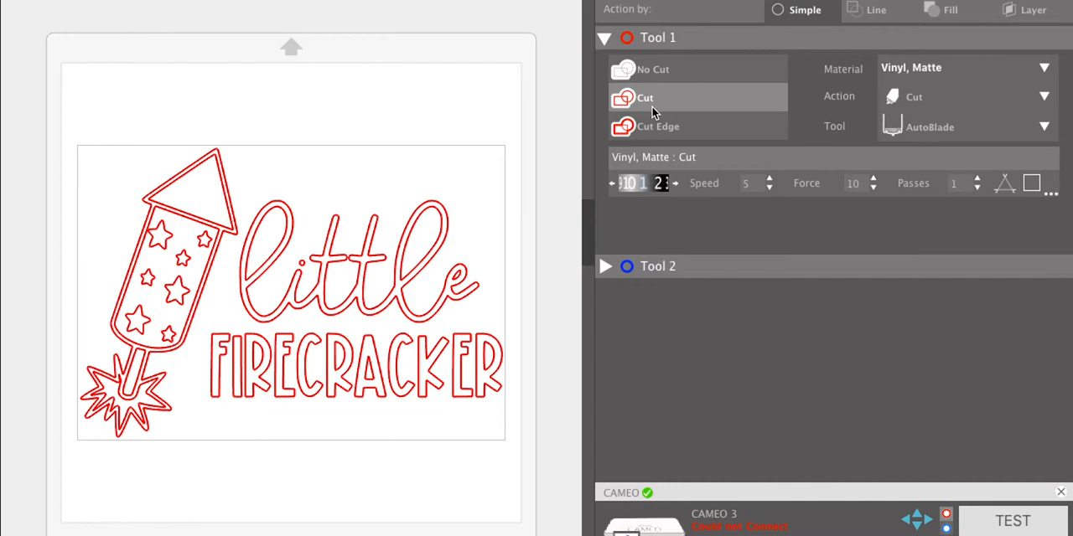
mouse_move(507, 116)
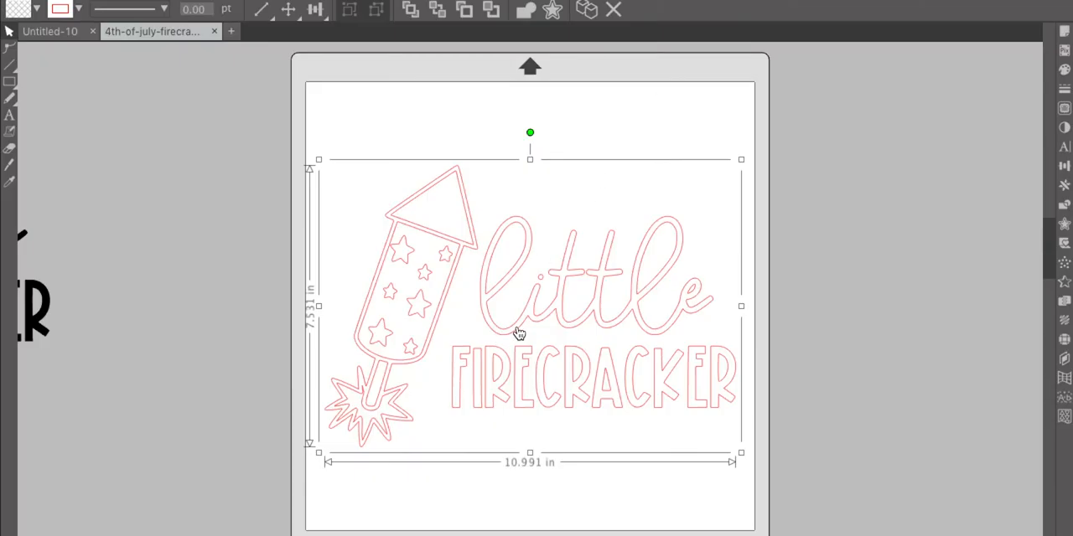
Step: Ungroup the trace, group the little FIRECRACKER words and move them off the mat
right_click(520, 334)
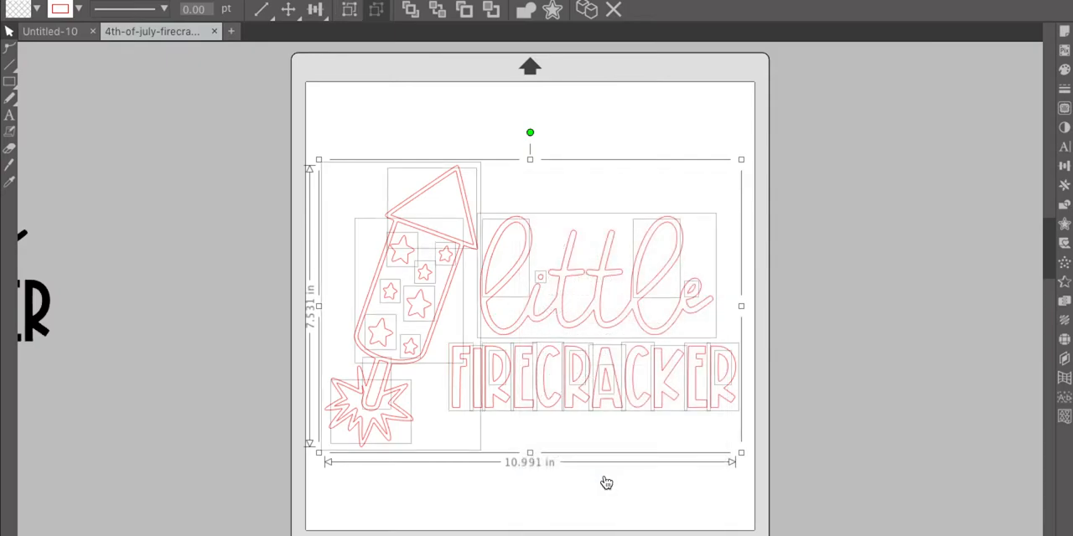
left_click(755, 446)
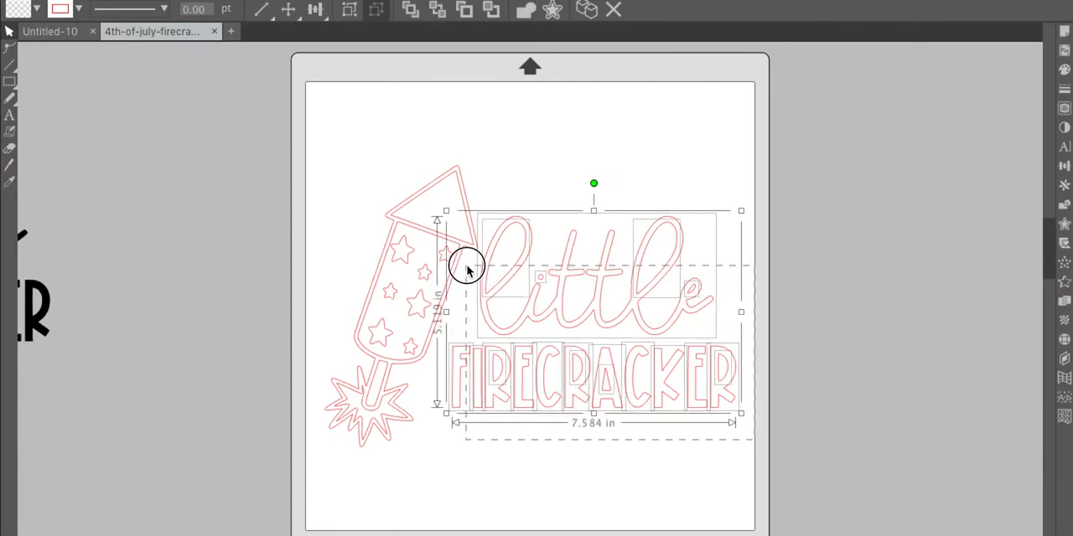
right_click(468, 268)
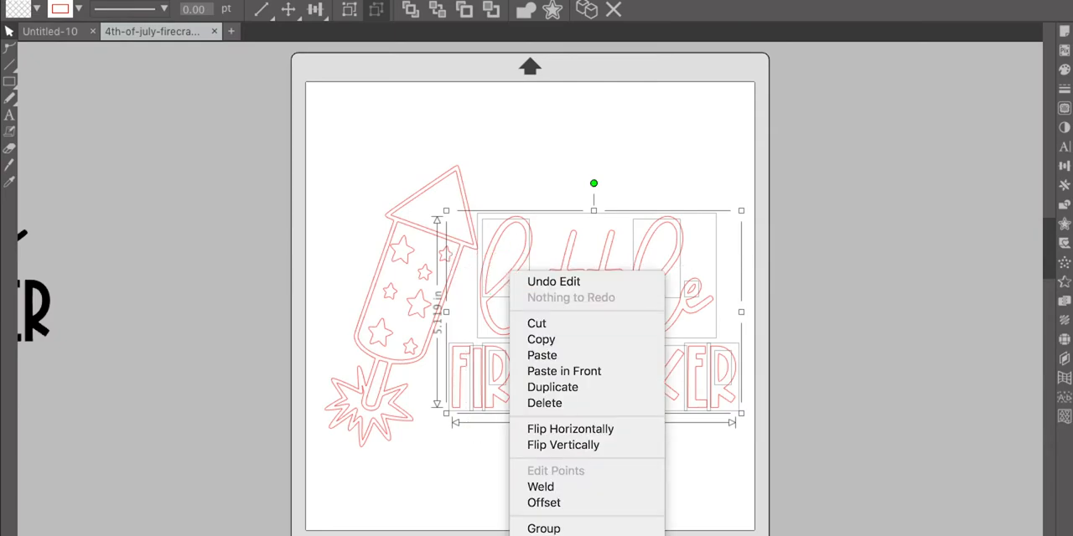
left_click(562, 305)
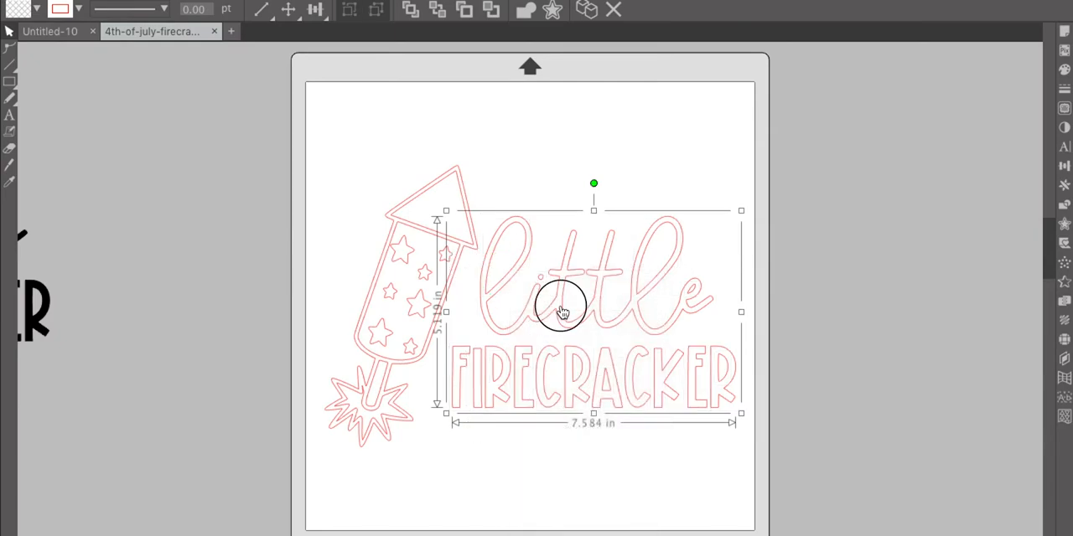
left_click_drag(562, 310, 939, 305)
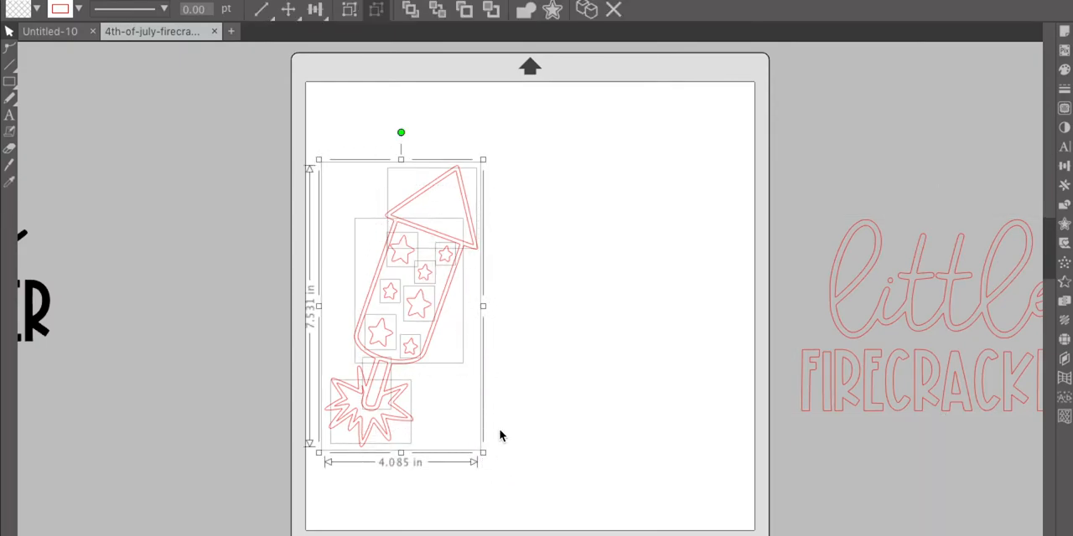
mouse_move(442, 268)
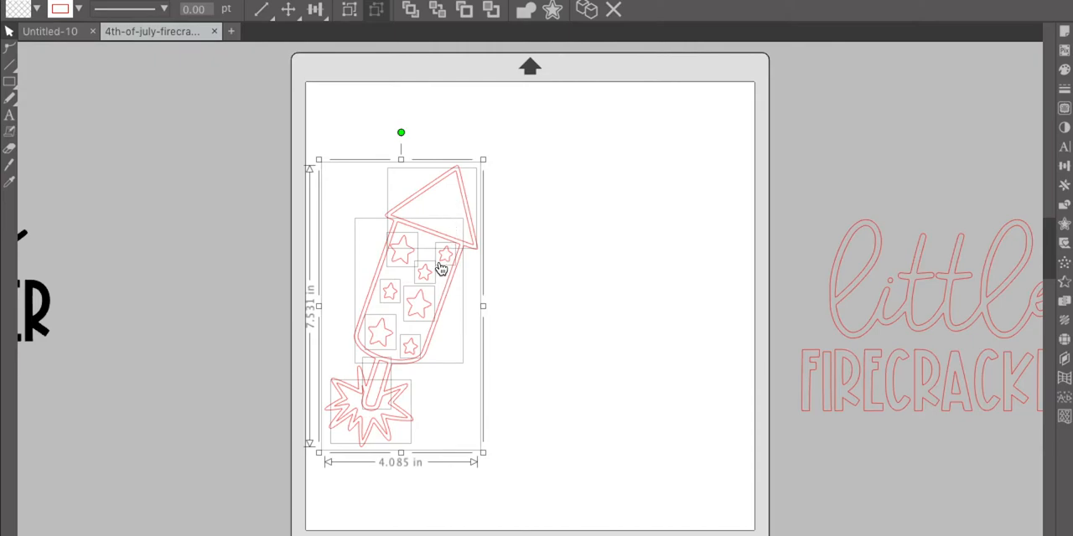
mouse_move(540, 298)
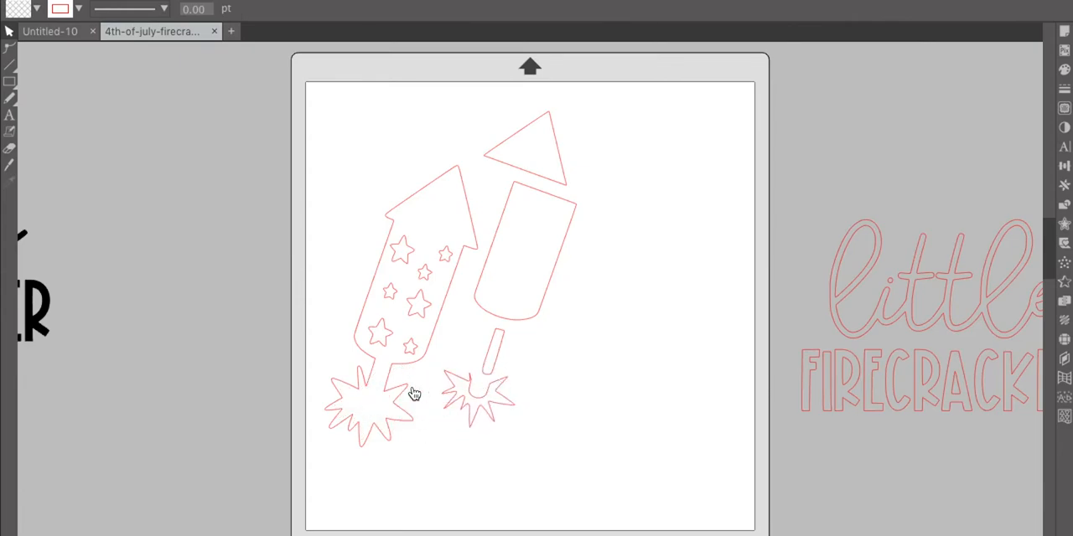
mouse_move(372, 295)
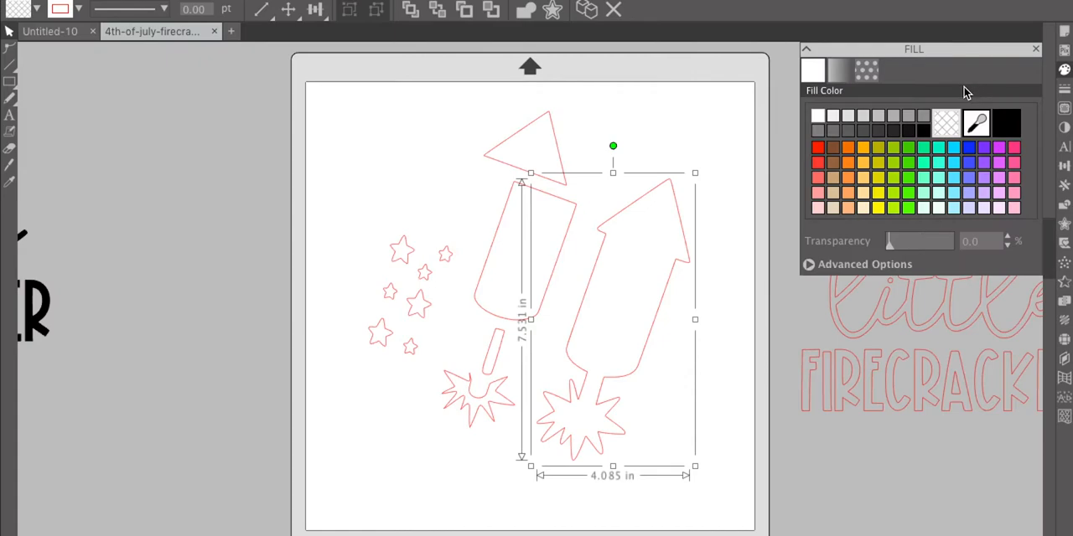
Step: Fill the rocket outline black, tip and body red, spark burst orange, stars light blue
left_click(1006, 124)
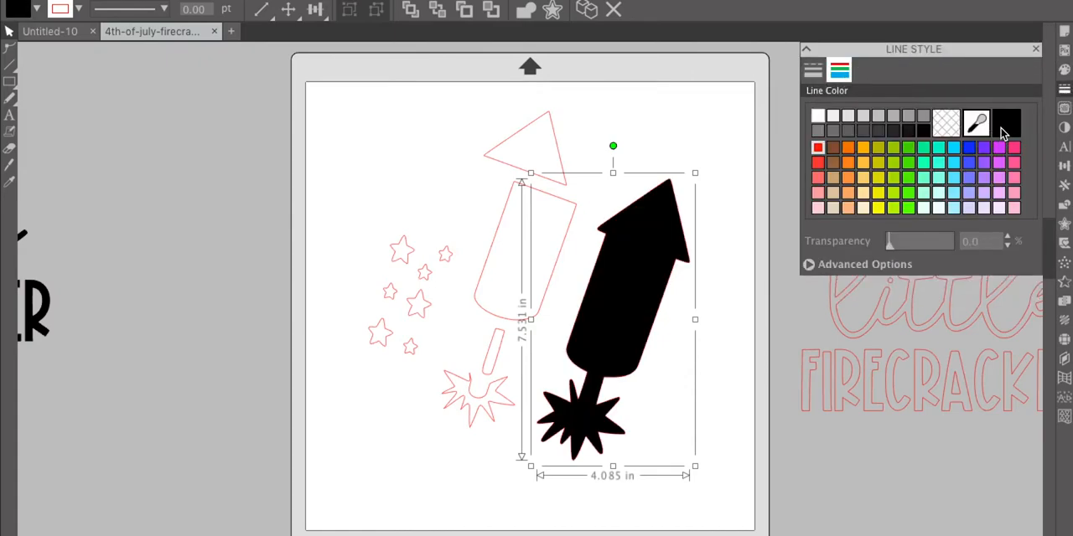
left_click(1006, 124)
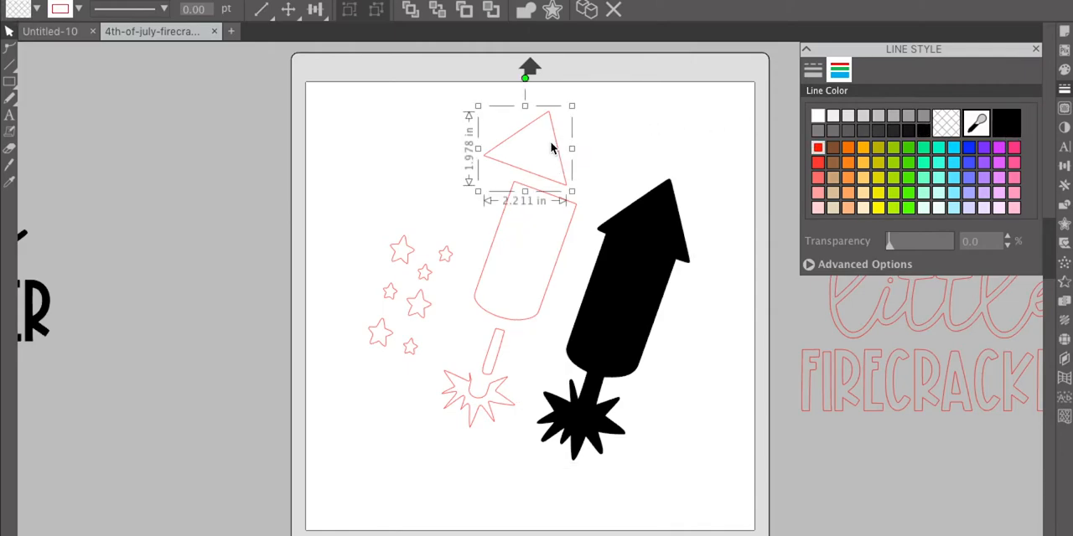
mouse_move(552, 232)
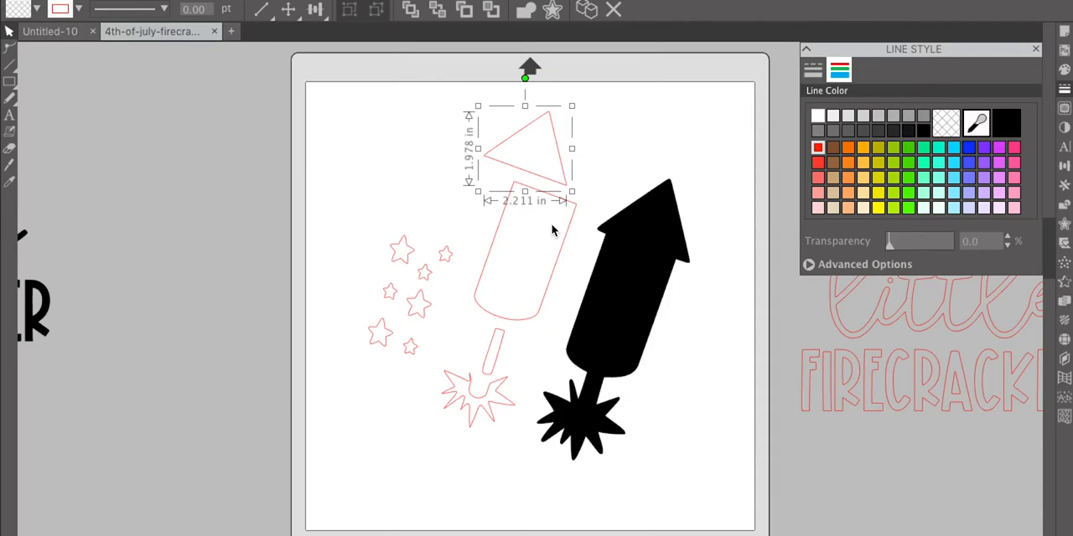
mouse_move(600, 275)
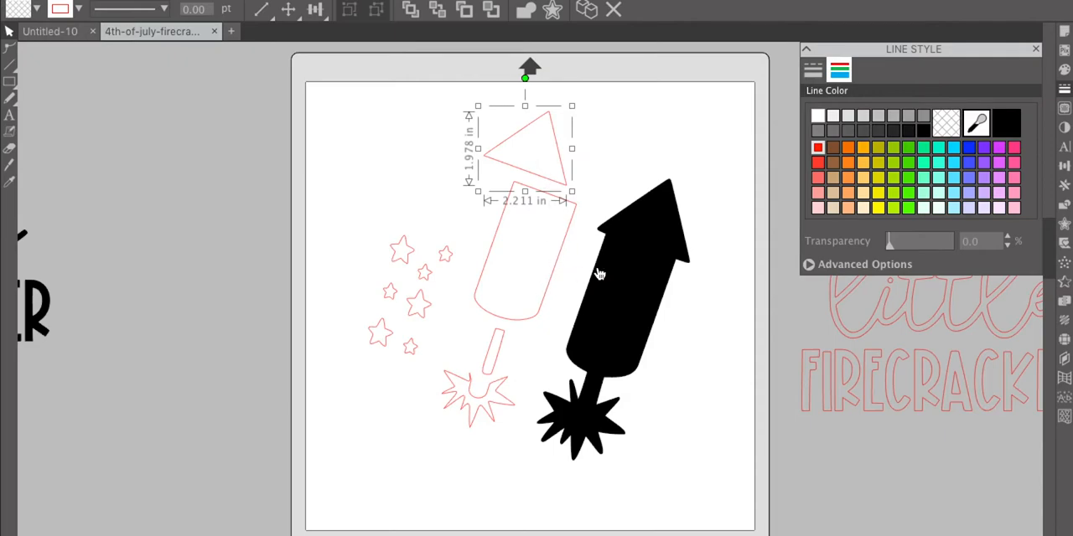
mouse_move(717, 211)
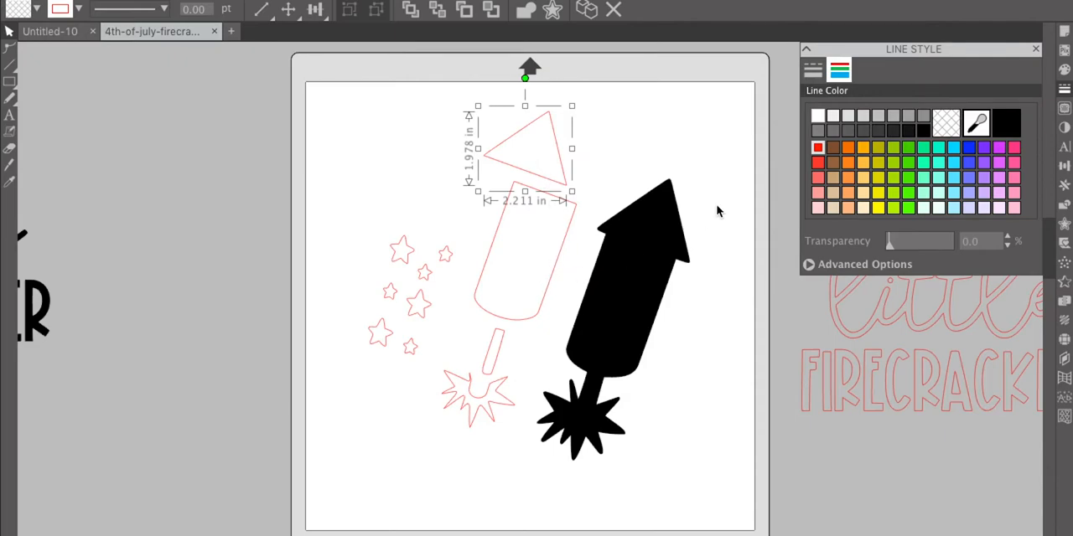
mouse_move(778, 177)
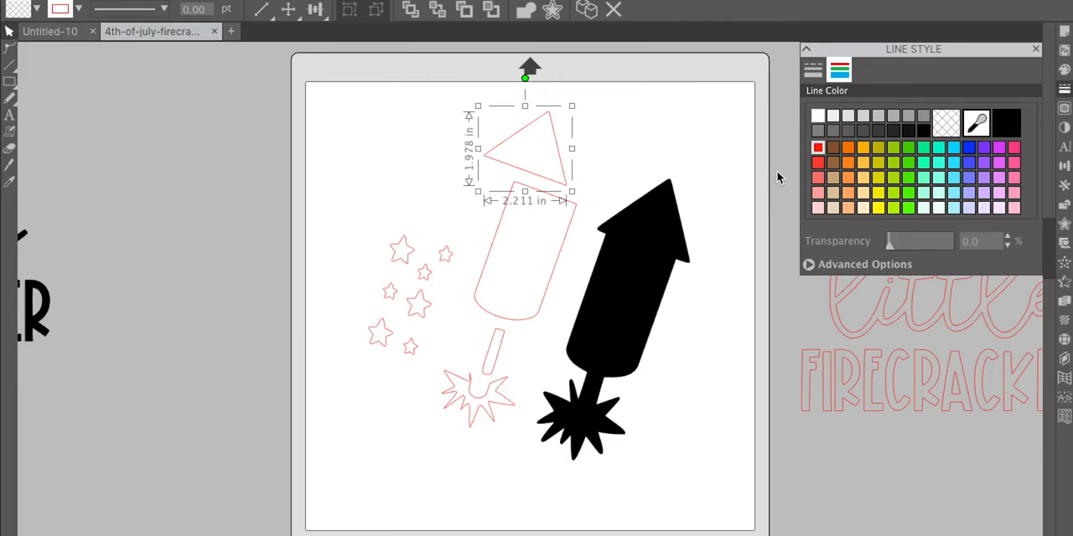
mouse_move(806, 165)
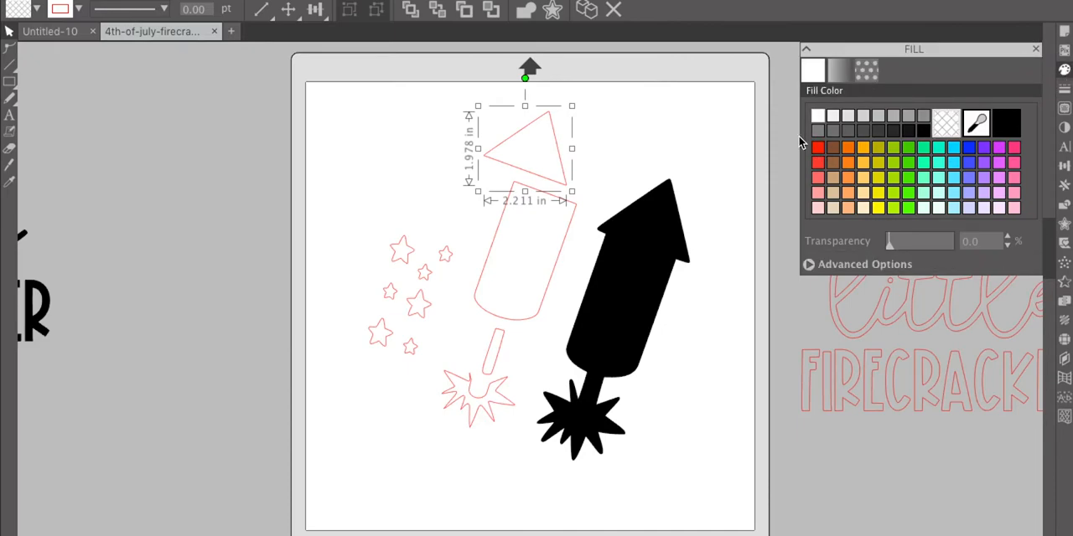
left_click(818, 148)
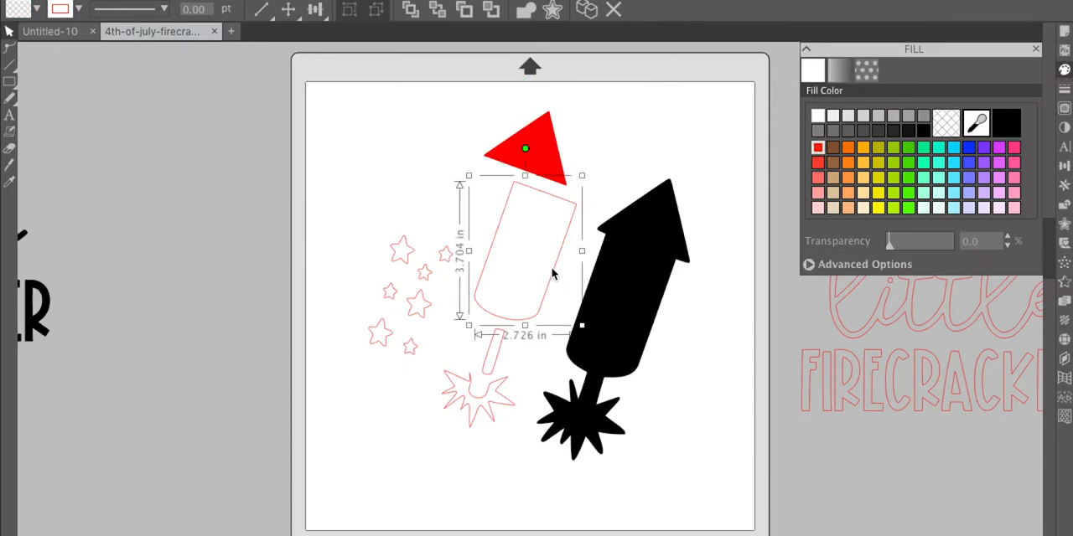
left_click(818, 147)
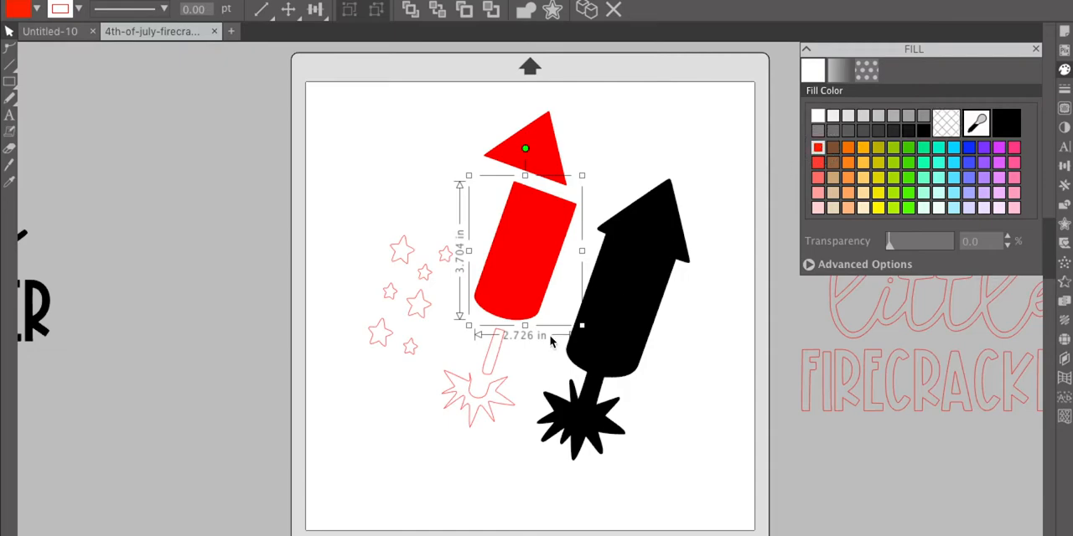
left_click(495, 399)
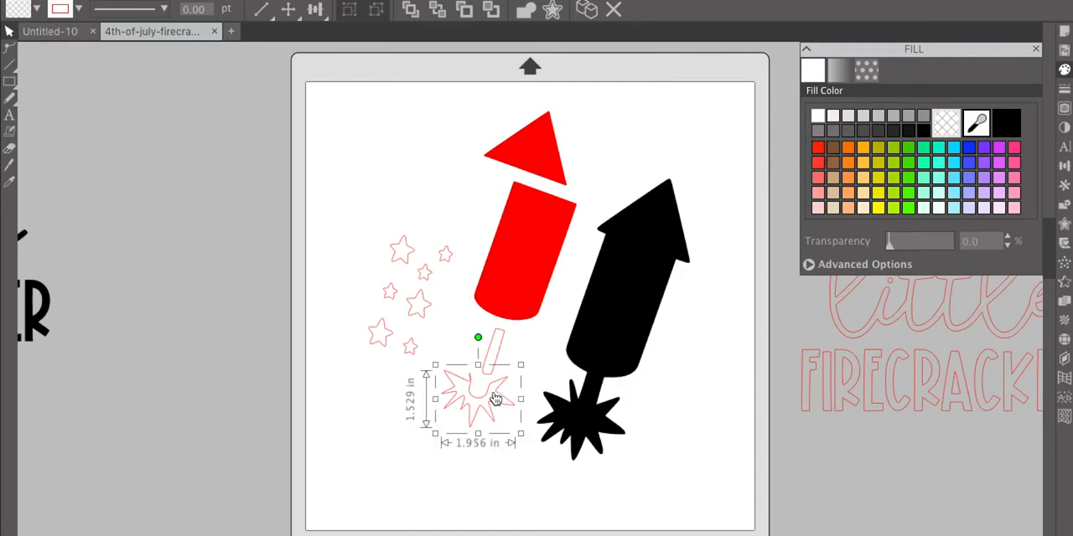
mouse_move(466, 412)
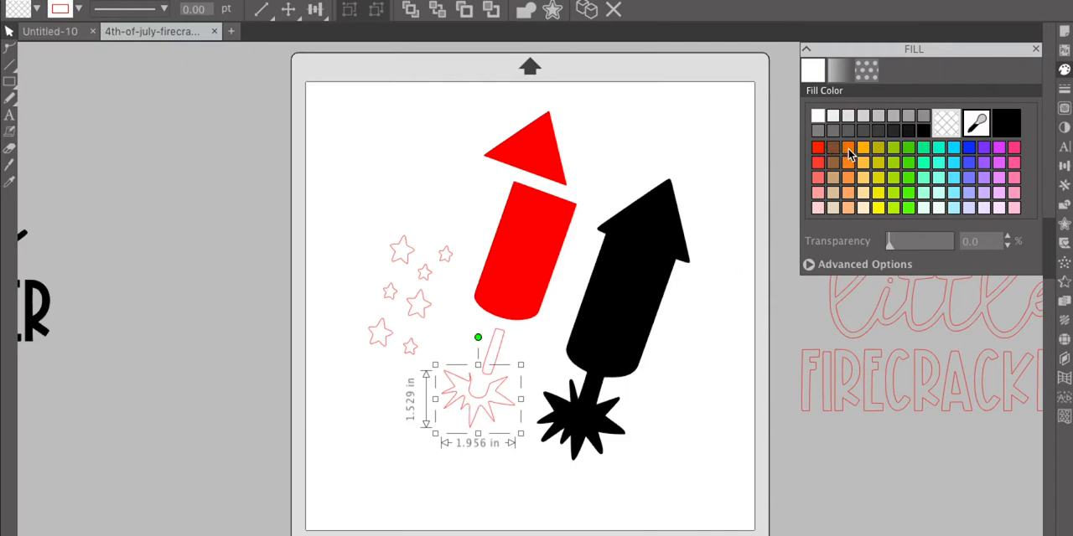
left_click(846, 148)
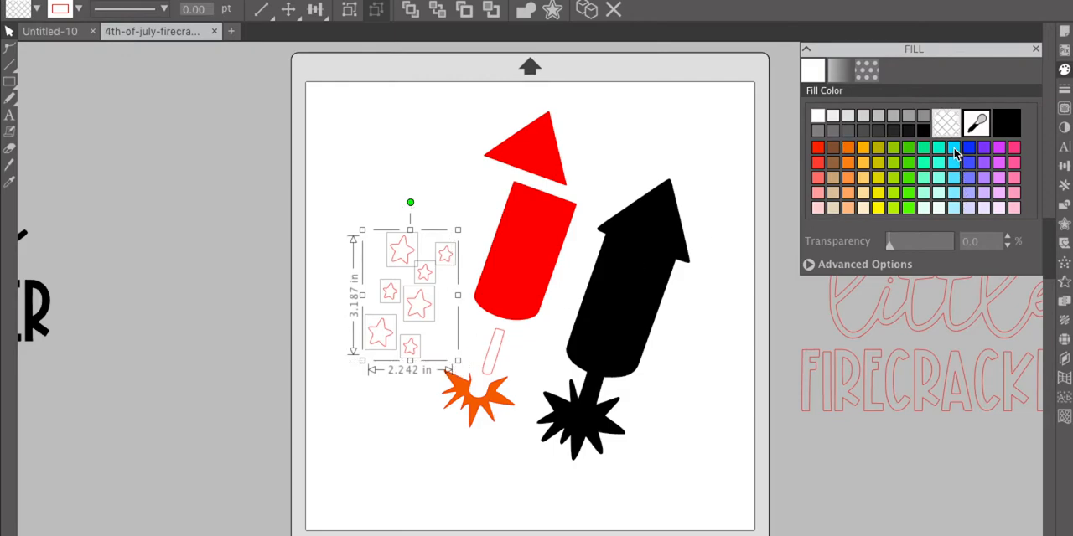
left_click(954, 147)
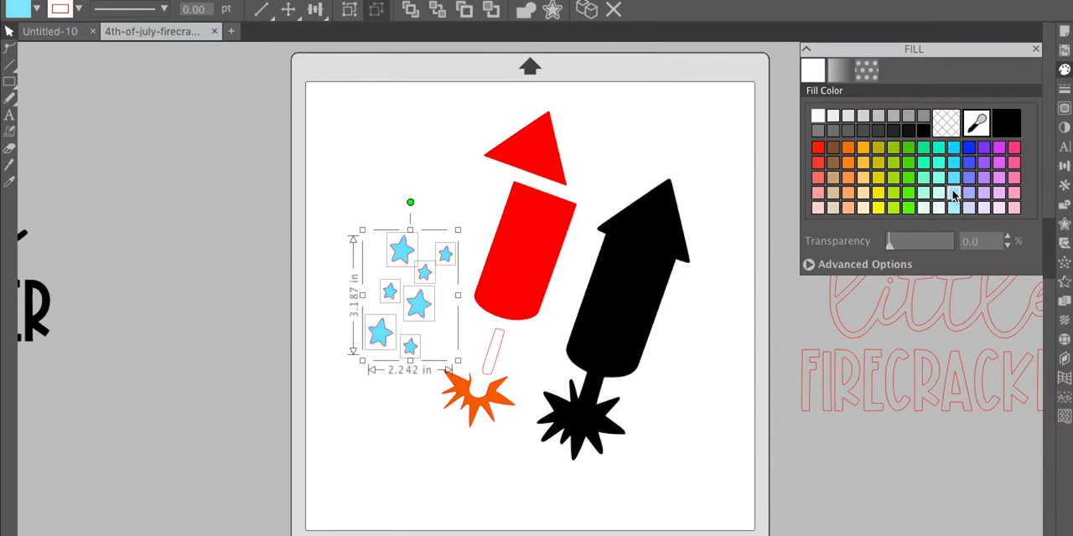
mouse_move(1064, 91)
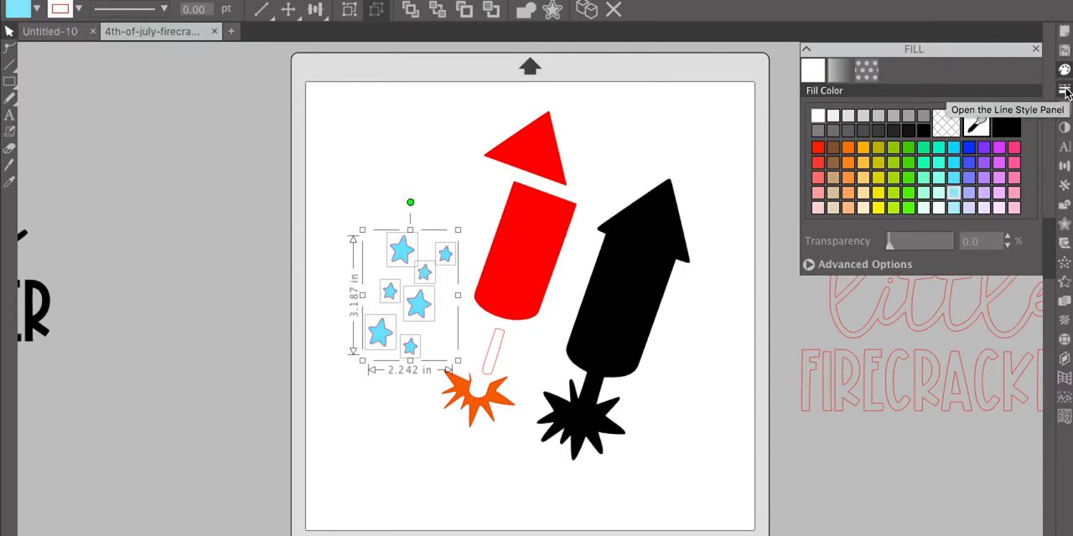
left_click(1065, 90)
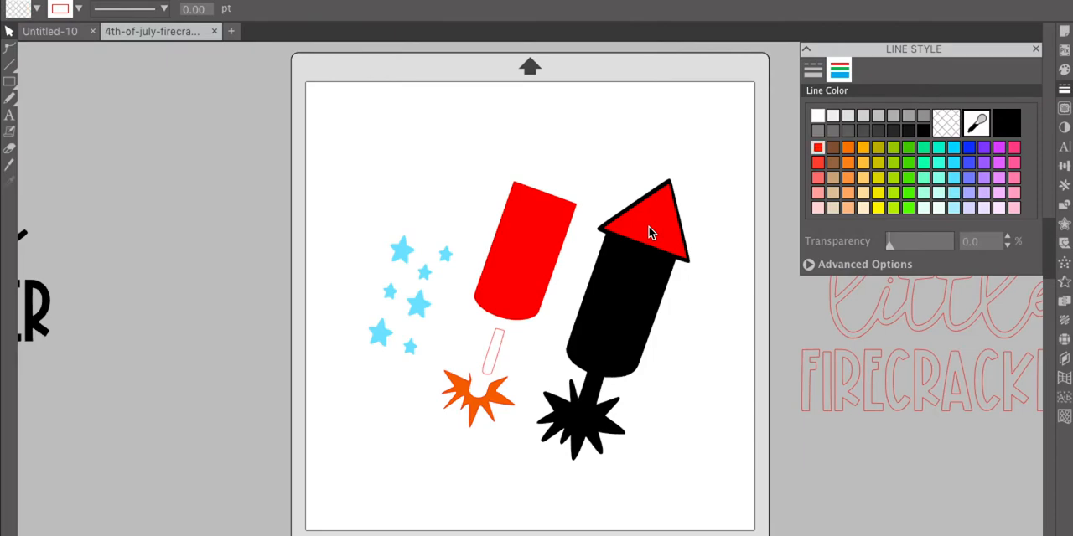
Step: Stack the red body onto the black rocket and group the stars together
left_click(650, 233)
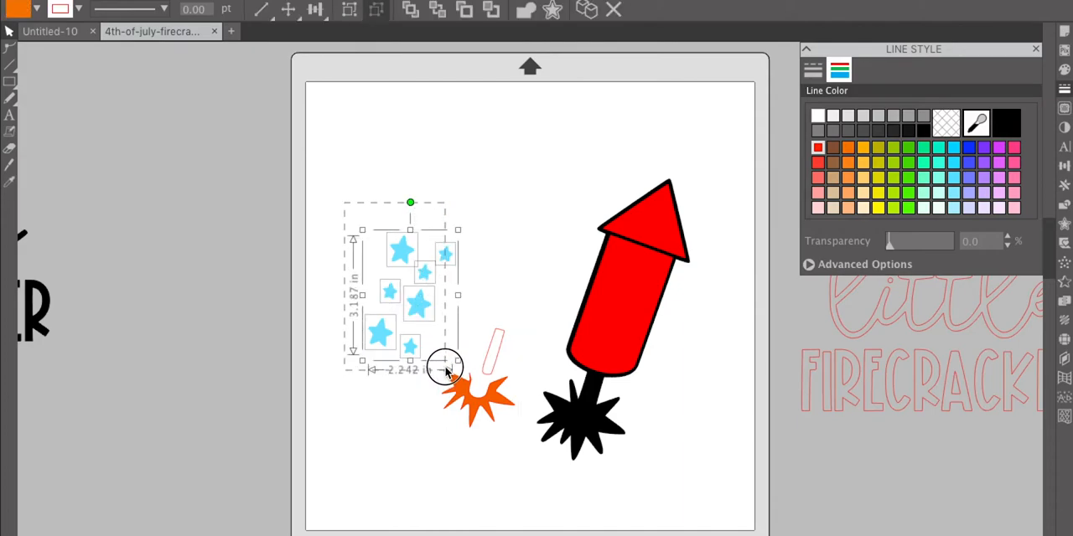
right_click(444, 368)
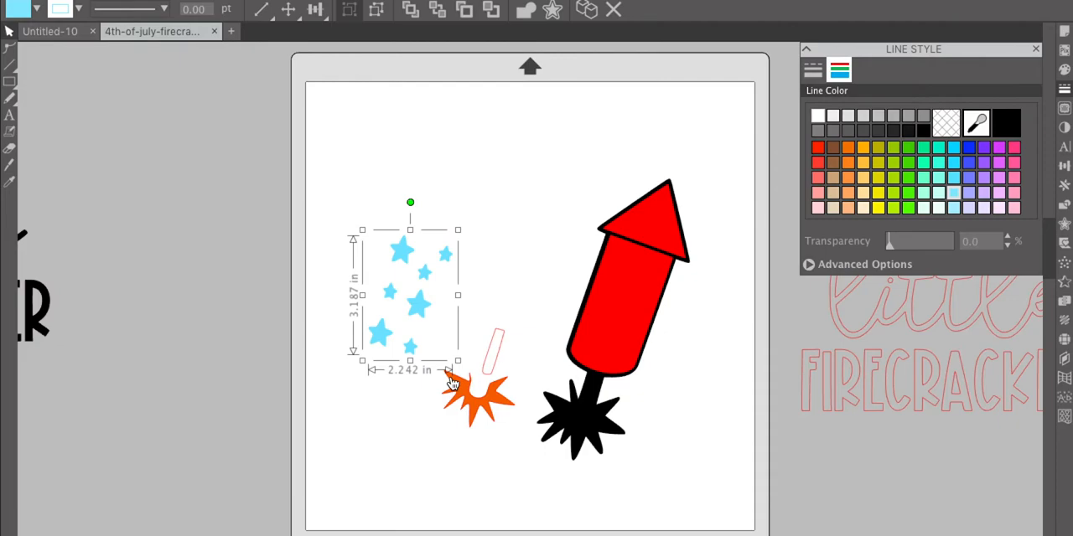
left_click(477, 399)
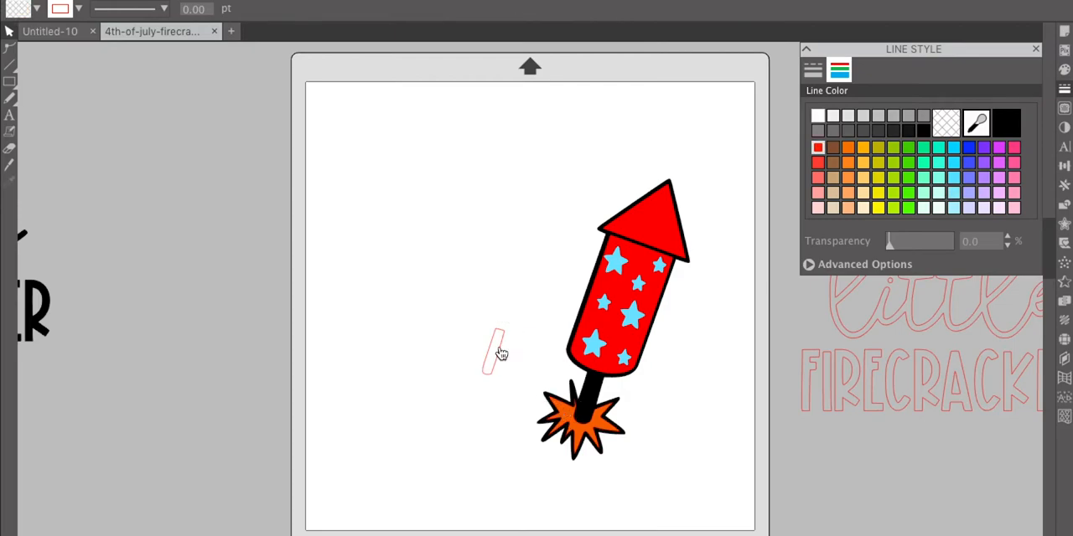
left_click(497, 352)
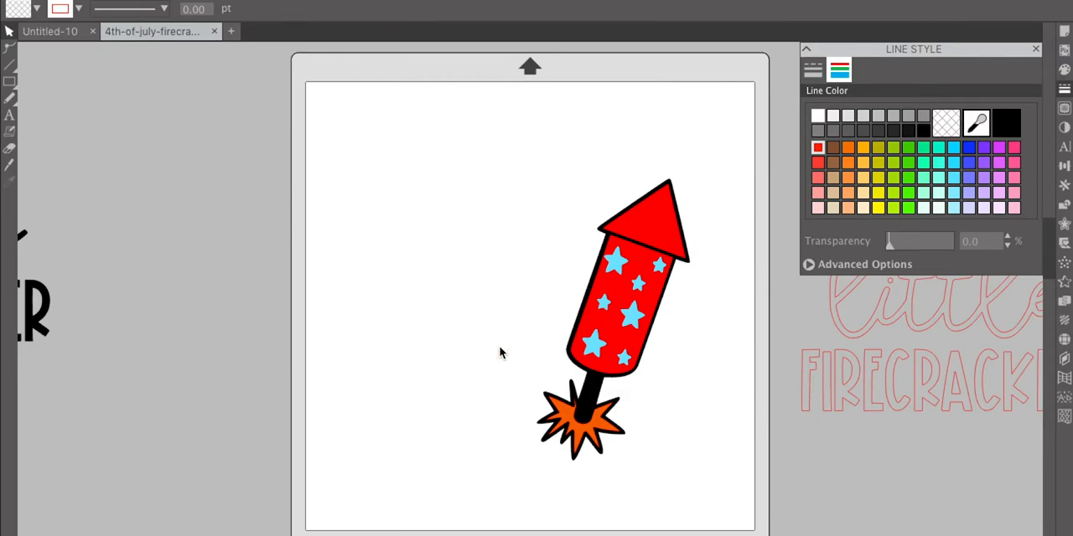
mouse_move(537, 178)
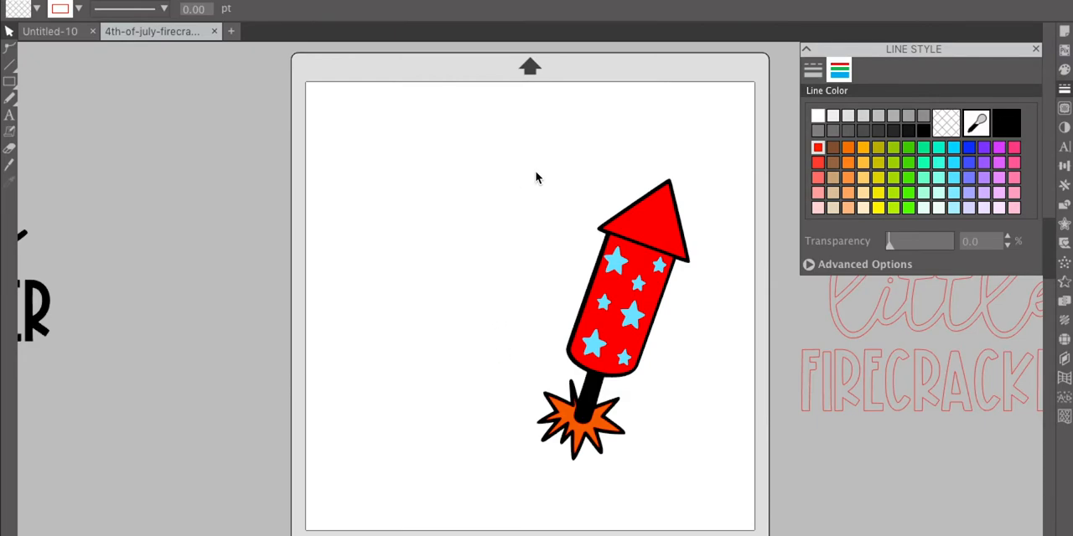
Step: Move the assembled rocket to the mat's upper left beside the little FIRECRACKER text
left_click(629, 315)
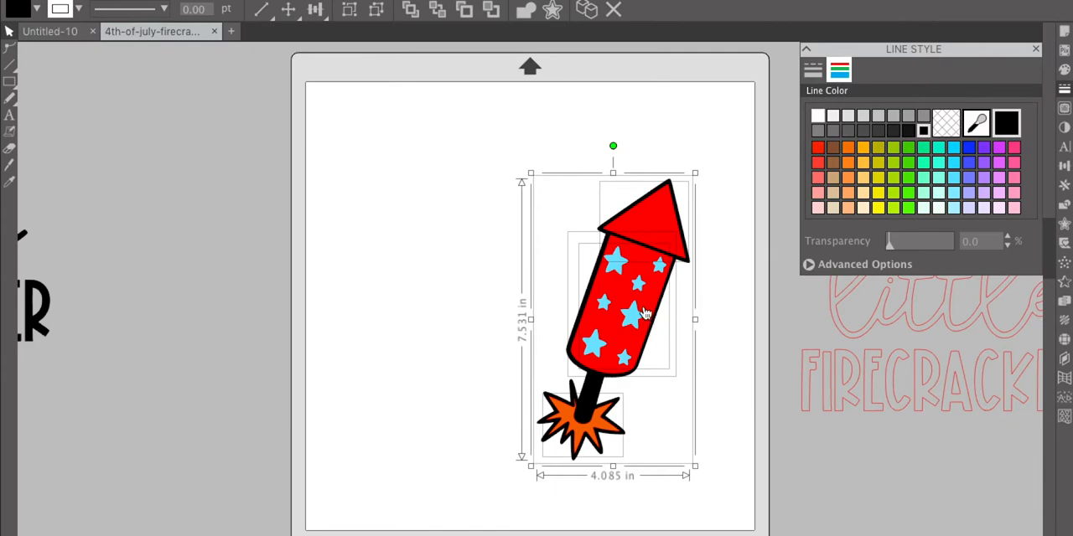
left_click_drag(637, 315, 419, 248)
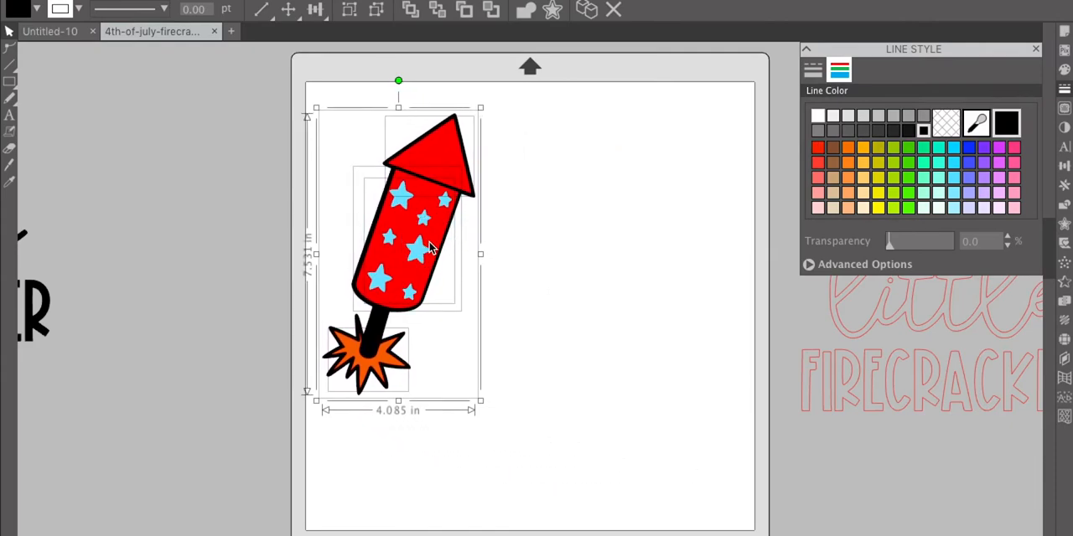
mouse_move(419, 289)
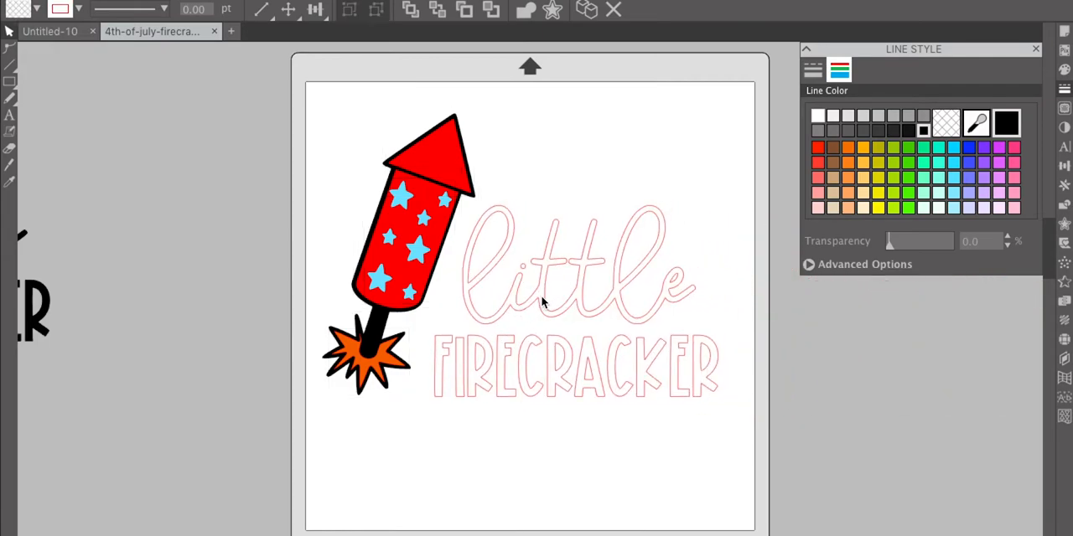
left_click(577, 285)
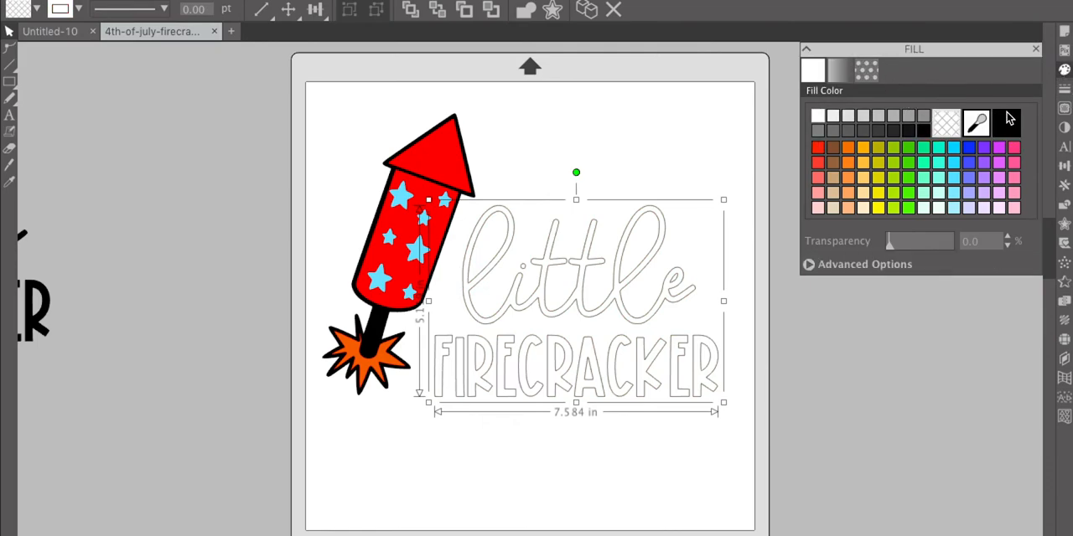
left_click(1006, 124)
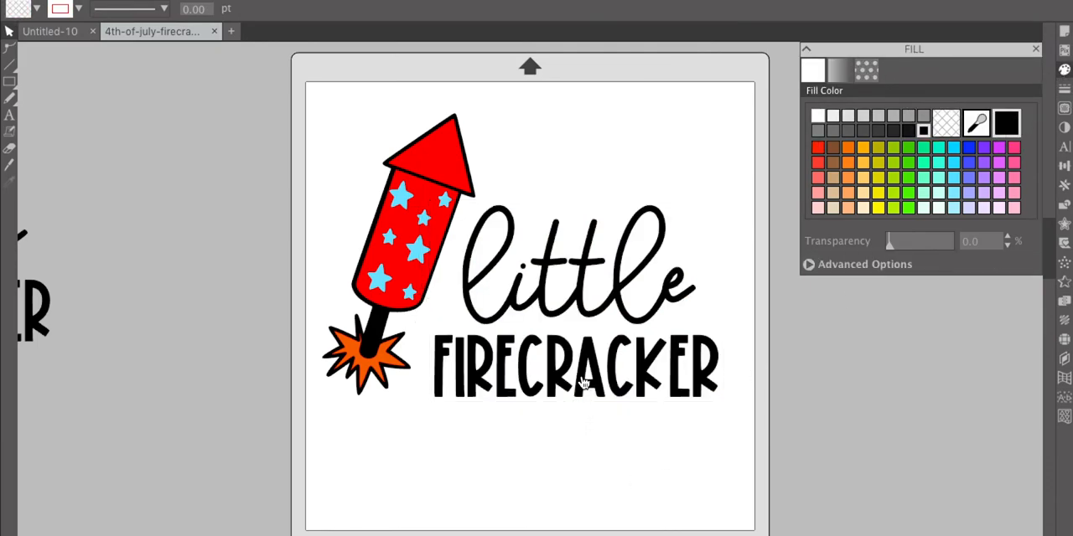
left_click(586, 353)
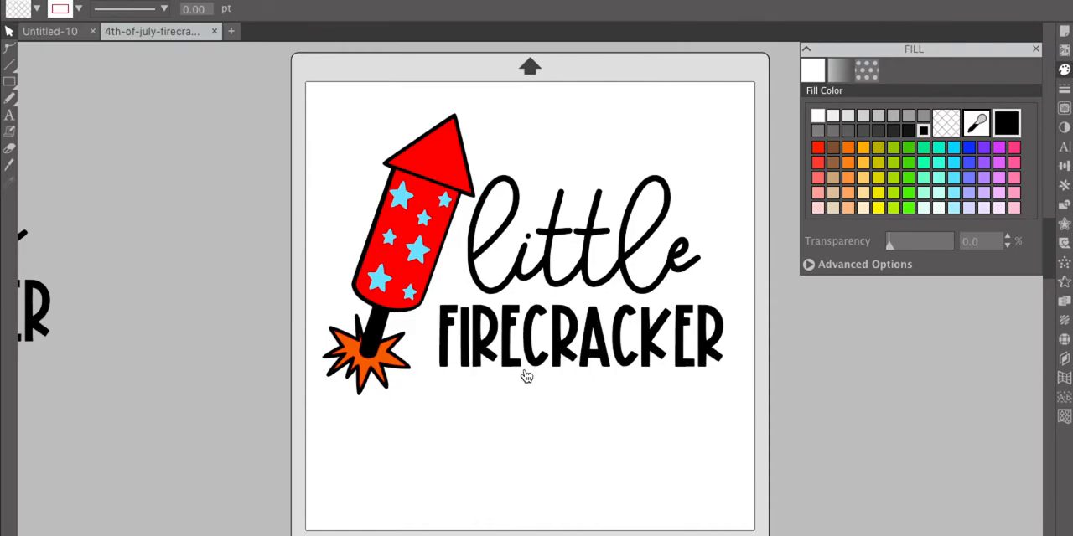
mouse_move(426, 177)
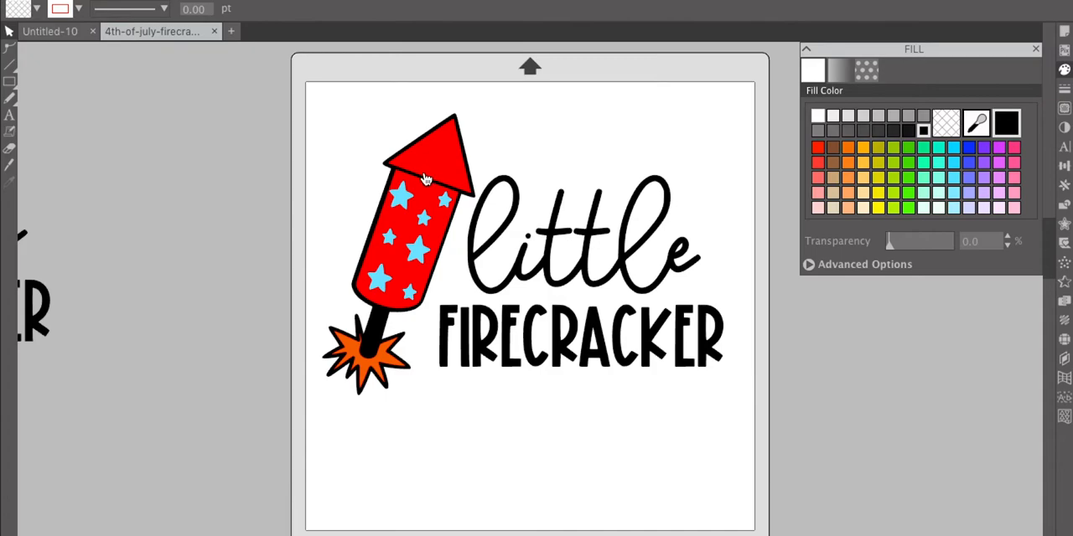
mouse_move(419, 186)
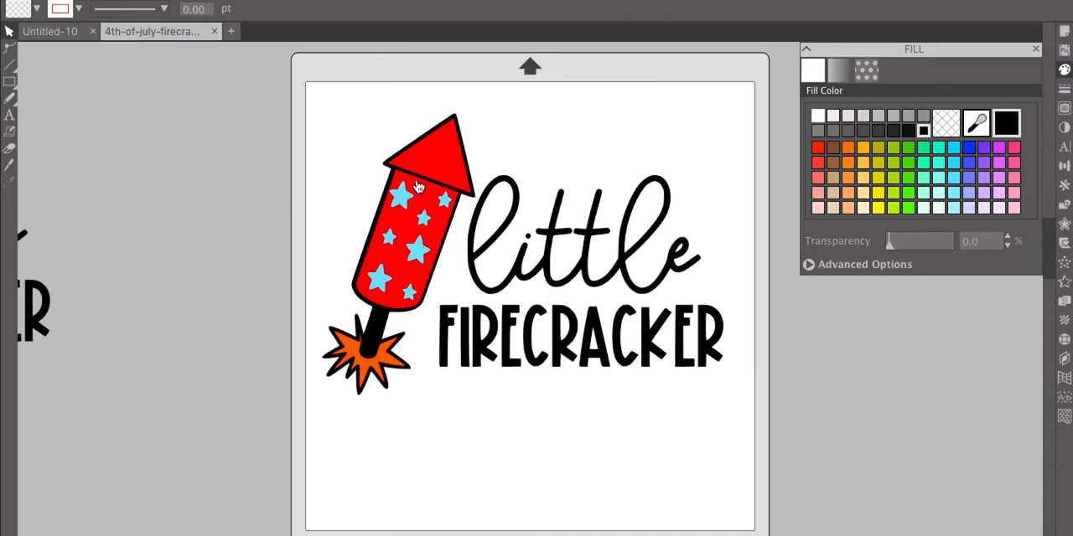
mouse_move(438, 149)
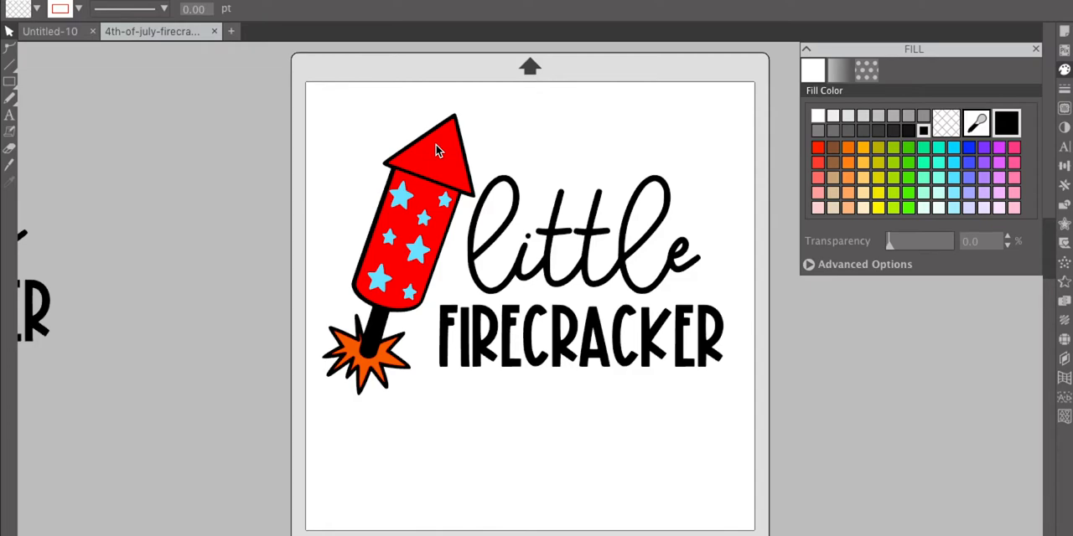
mouse_move(436, 168)
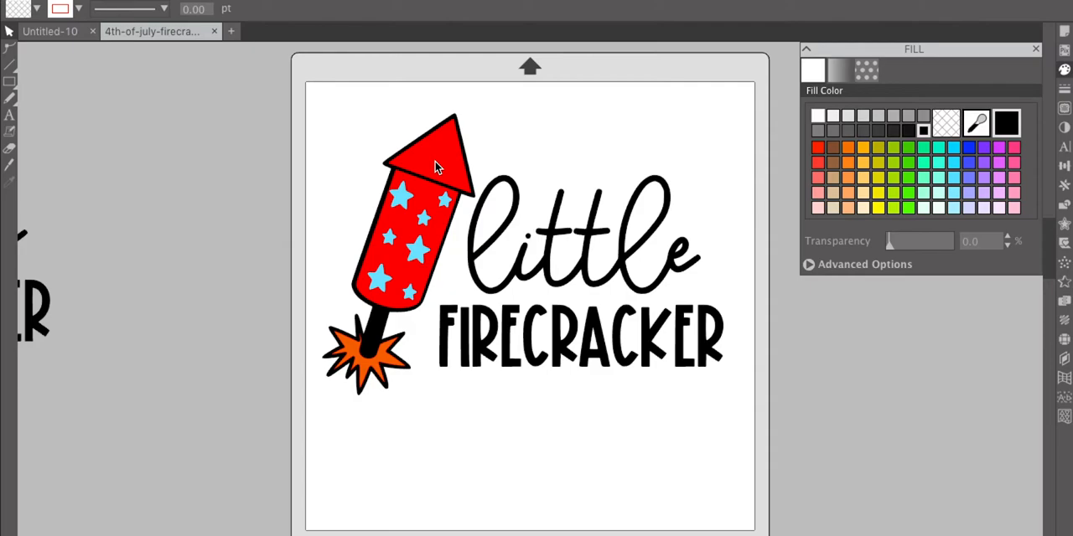
mouse_move(528, 117)
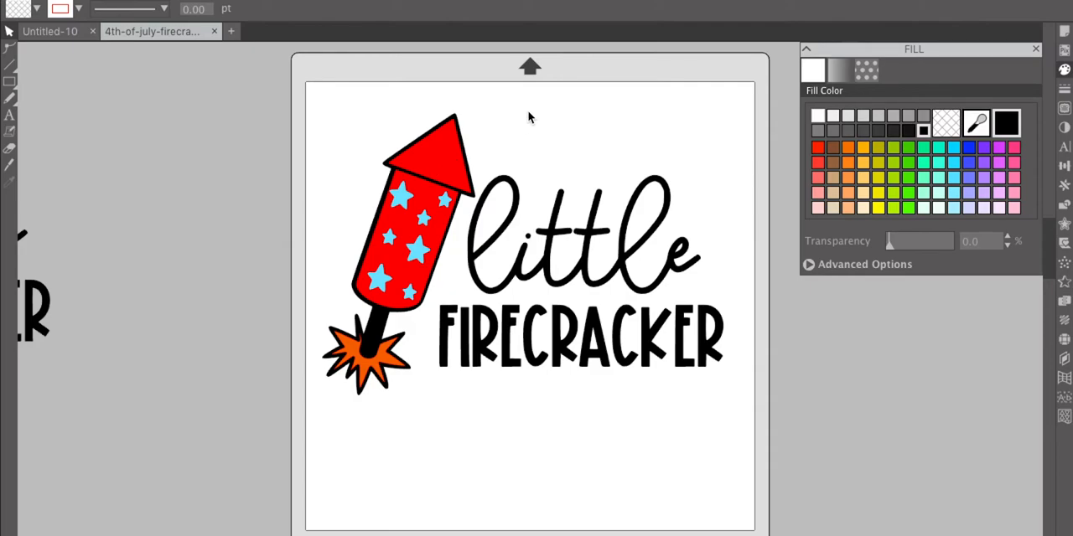
mouse_move(1014, 4)
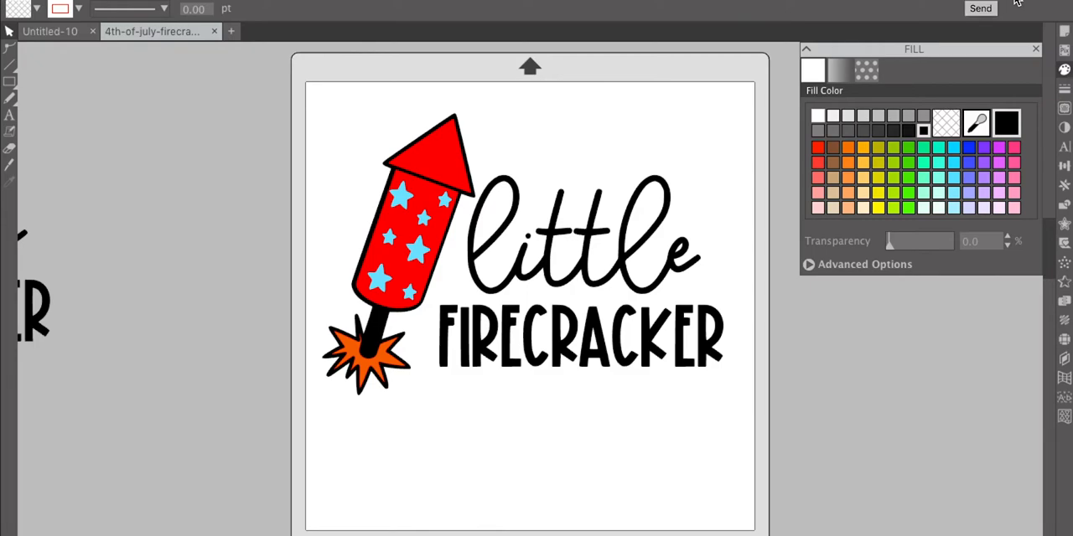
Step: Go to the Send panel and sort the cut job by line colour
left_click(979, 7)
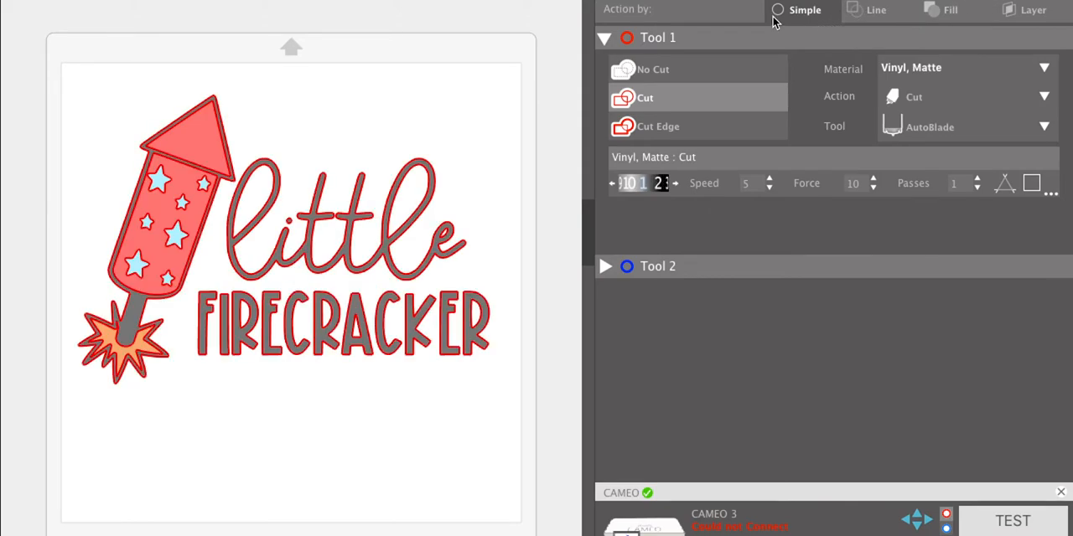
mouse_move(784, 20)
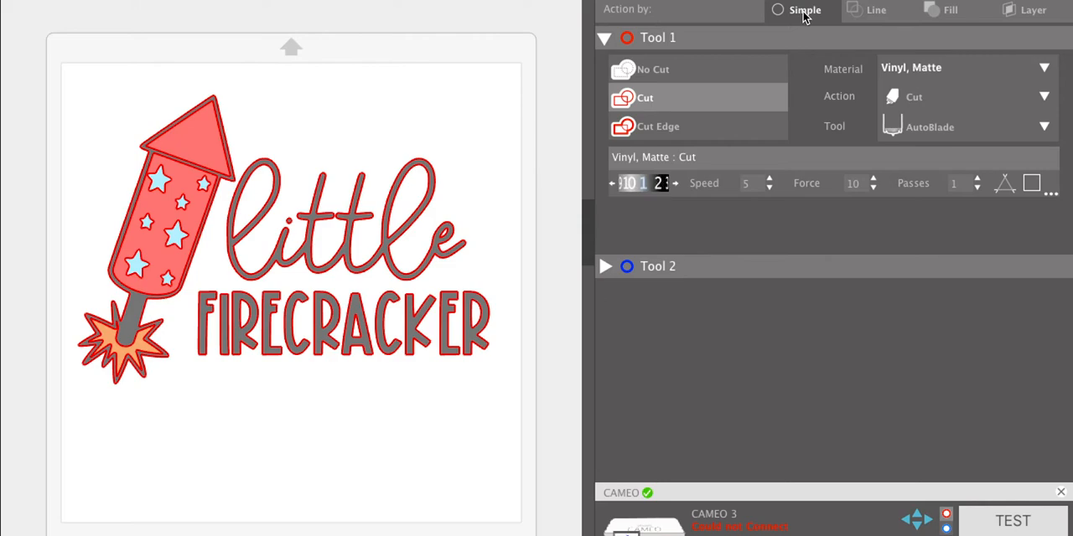
mouse_move(825, 15)
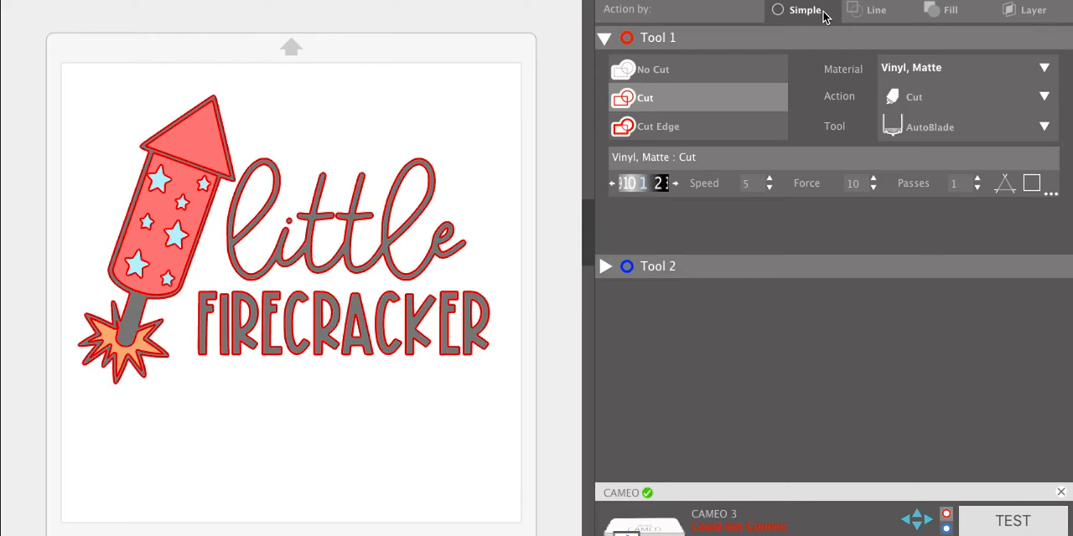
left_click(876, 10)
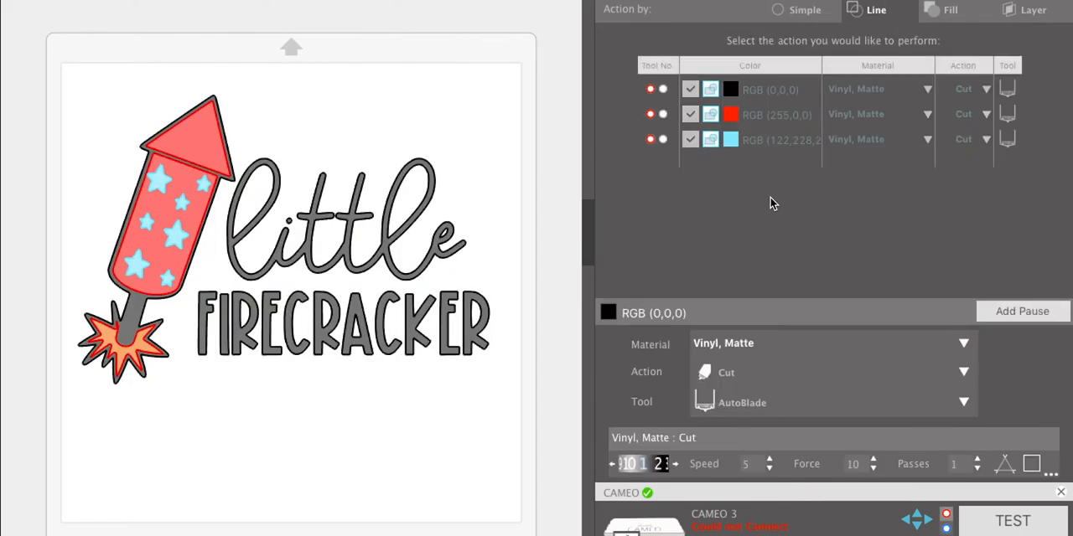
mouse_move(746, 182)
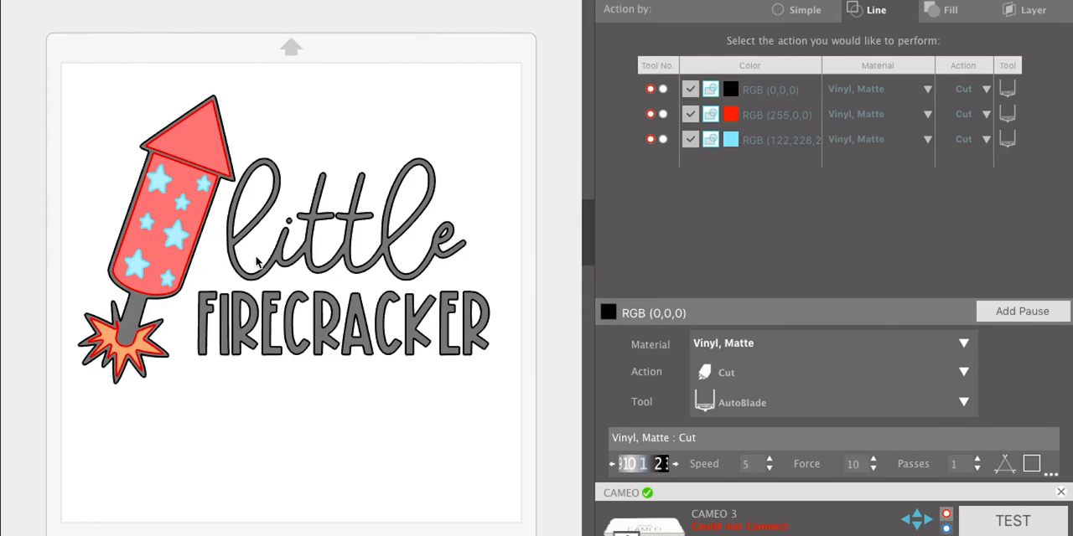
mouse_move(251, 227)
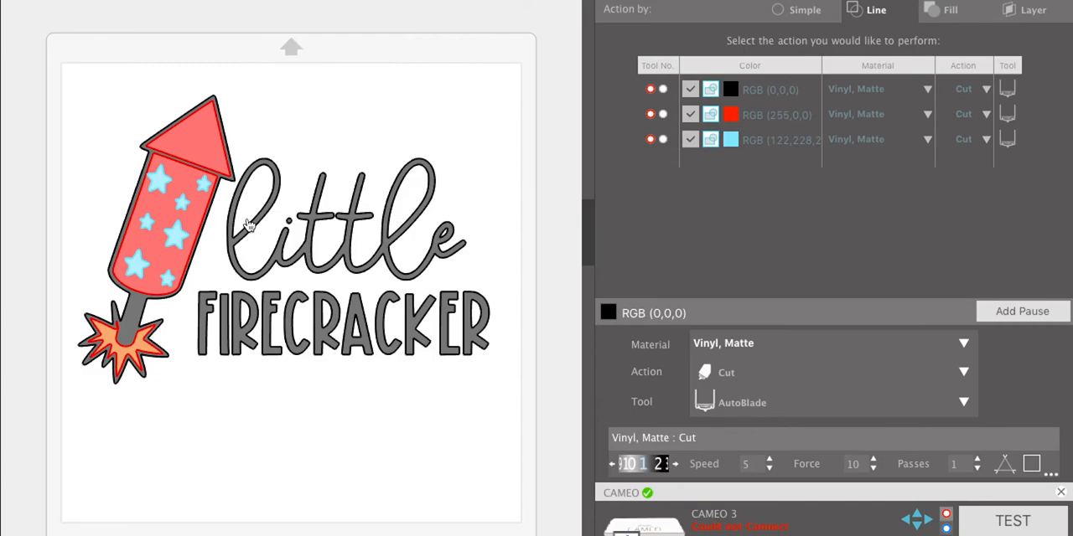
mouse_move(560, 228)
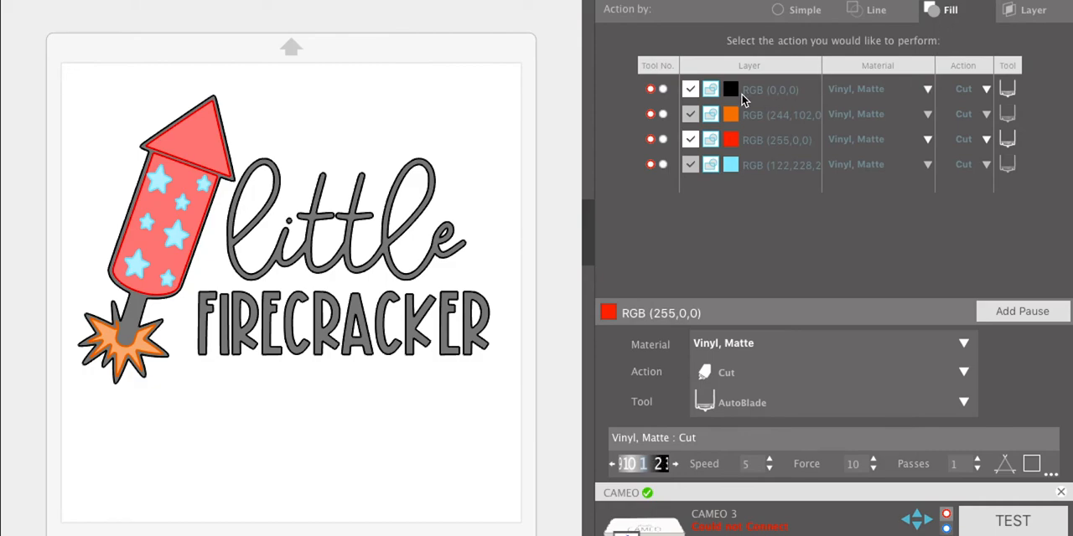
Step: Untick black, orange, red and light blue in the Fill list and review each row's cut settings
left_click(691, 164)
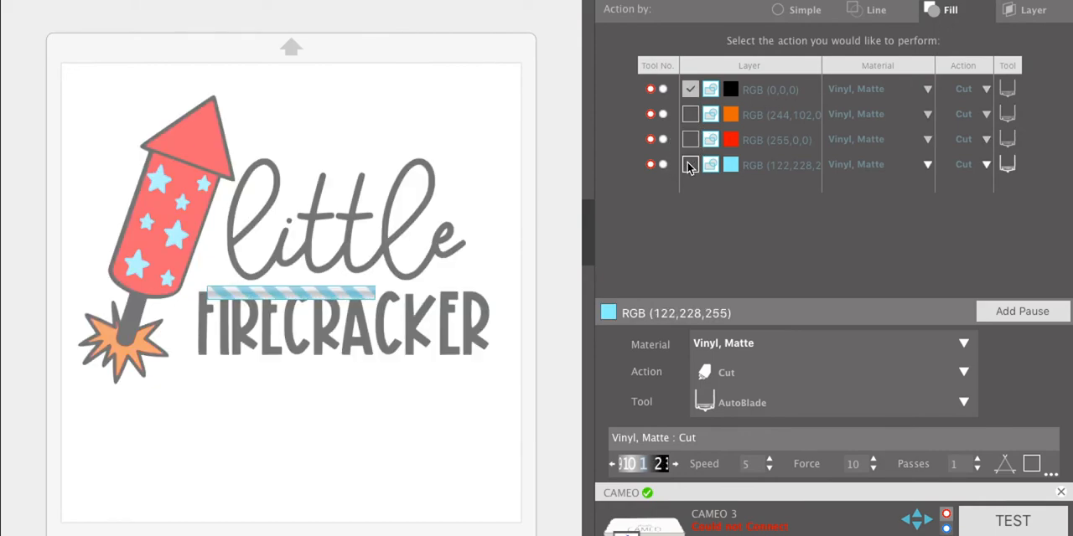
left_click(691, 89)
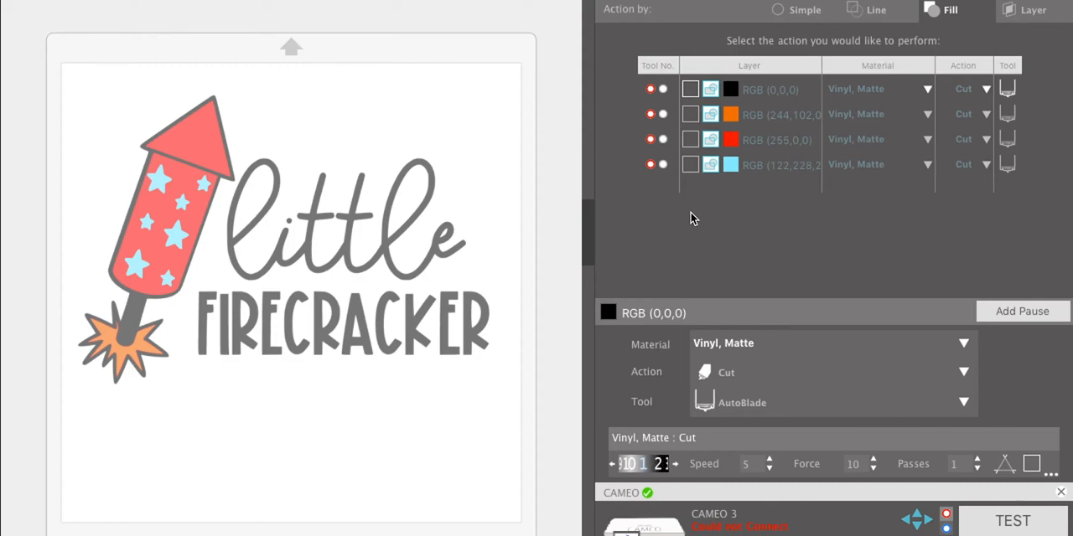
left_click(690, 89)
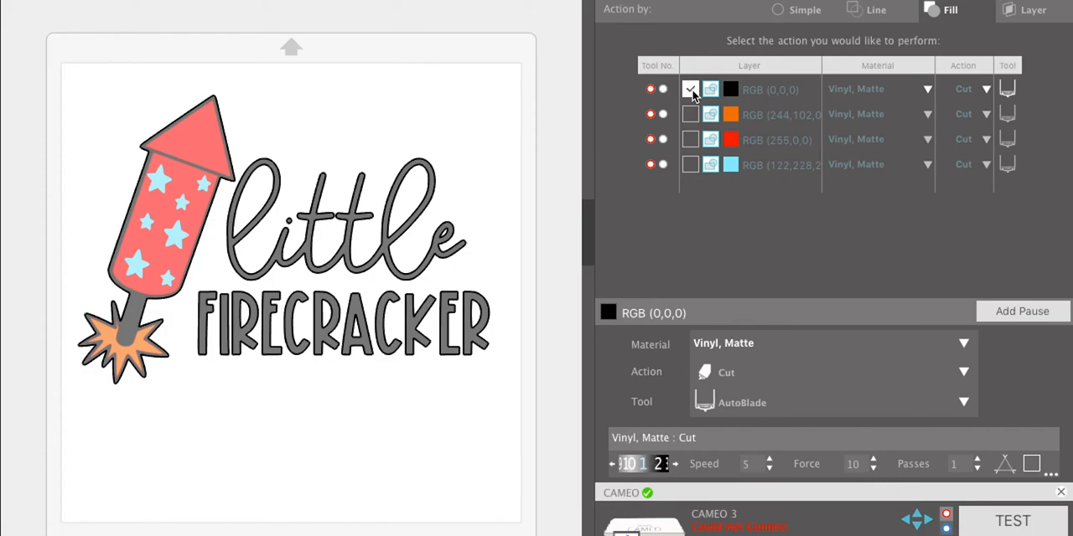
left_click(691, 114)
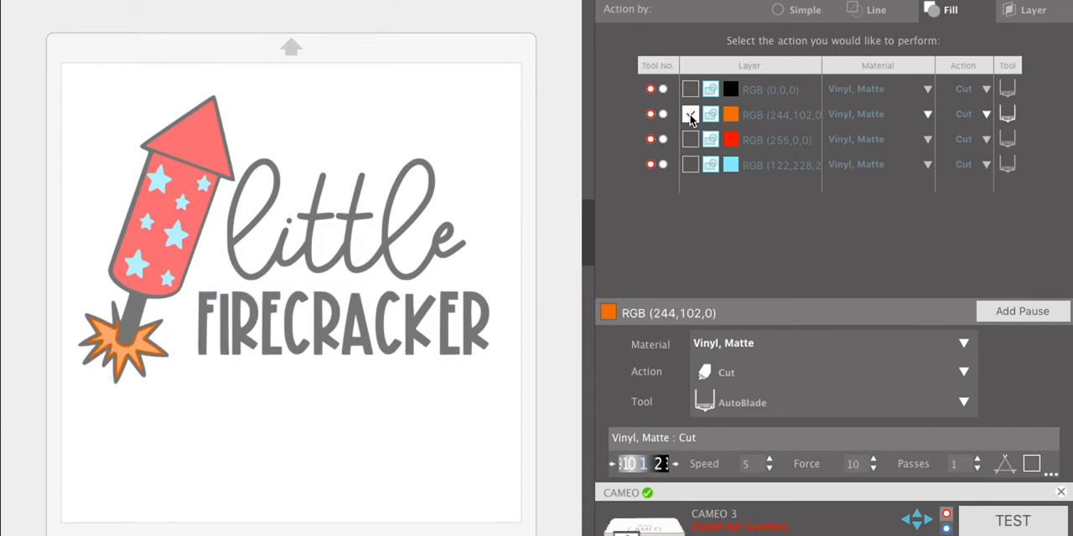
left_click(691, 114)
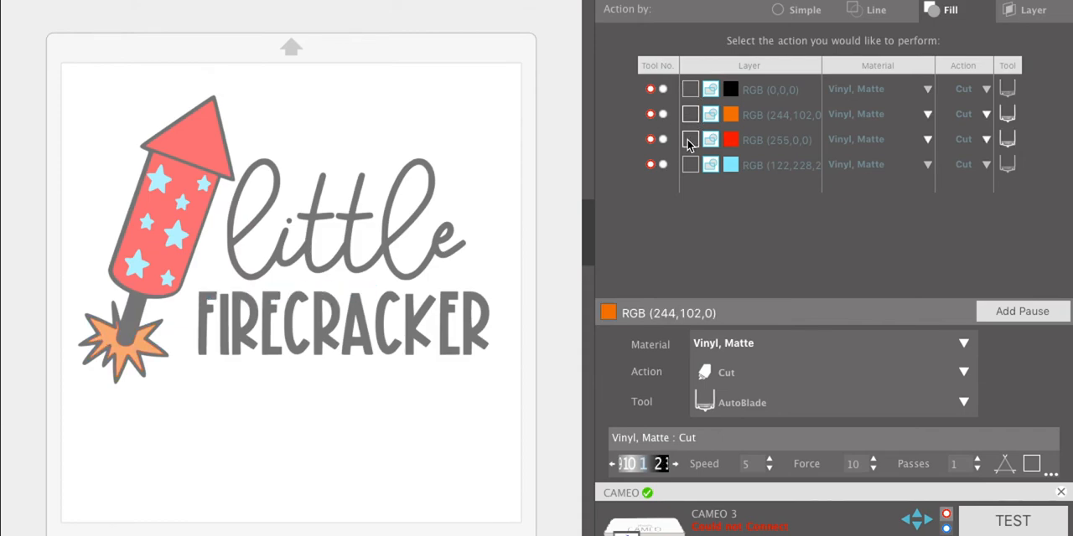
left_click(774, 141)
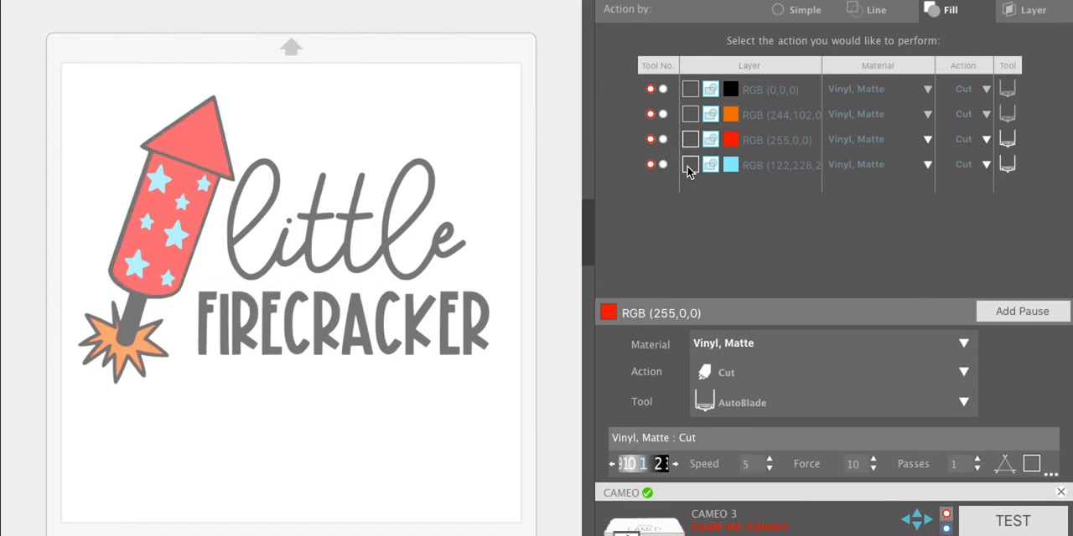
left_click(691, 164)
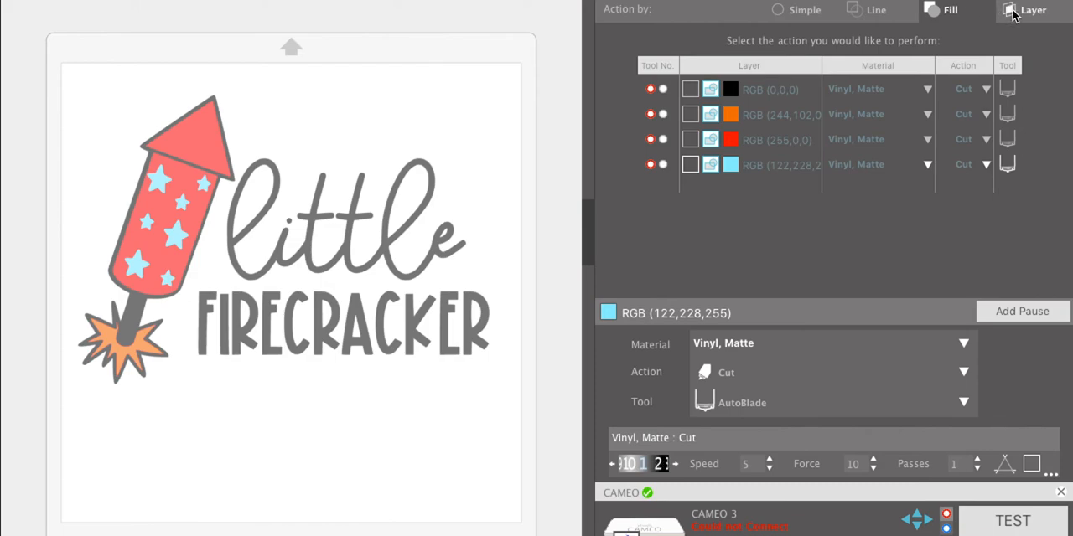
Step: Sort the cut job by layer and toggle cutting for Layer 1
left_click(1032, 10)
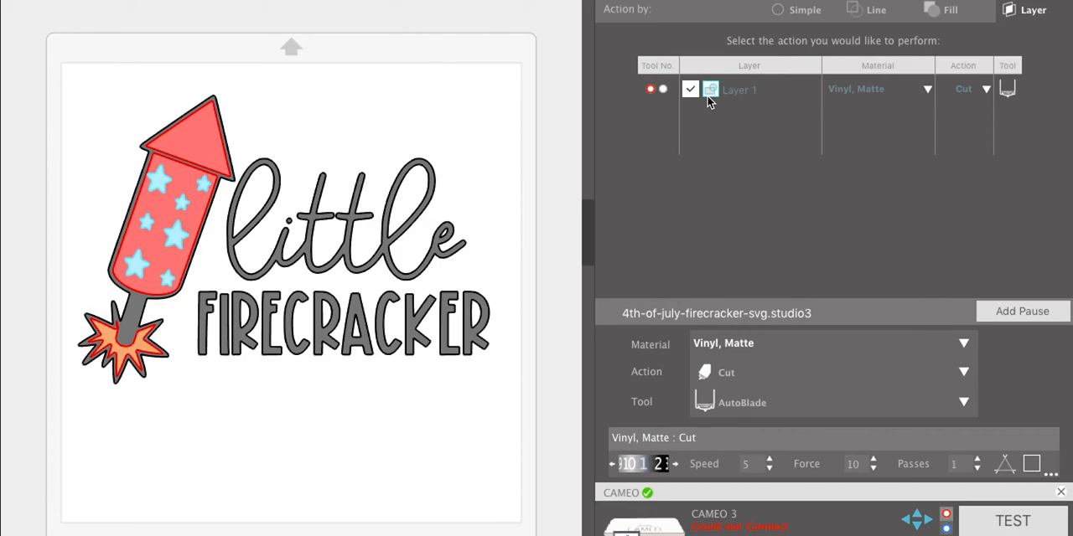
left_click(949, 10)
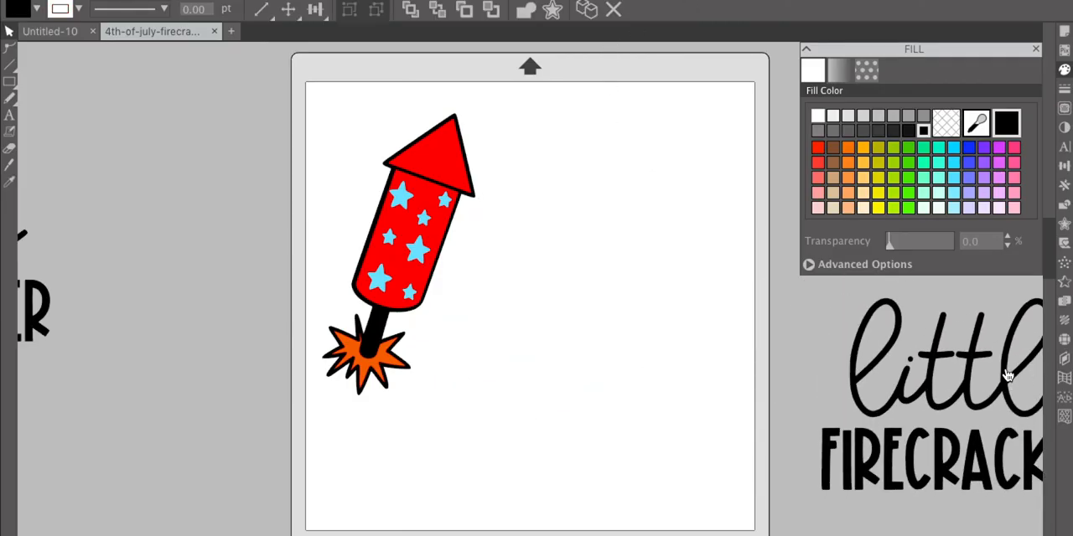
Step: Drag the FIRECRACKER text off the mat and mark the red RGB (255,0,0) rocket pieces to cut by fill
left_click_drag(427, 151, 561, 176)
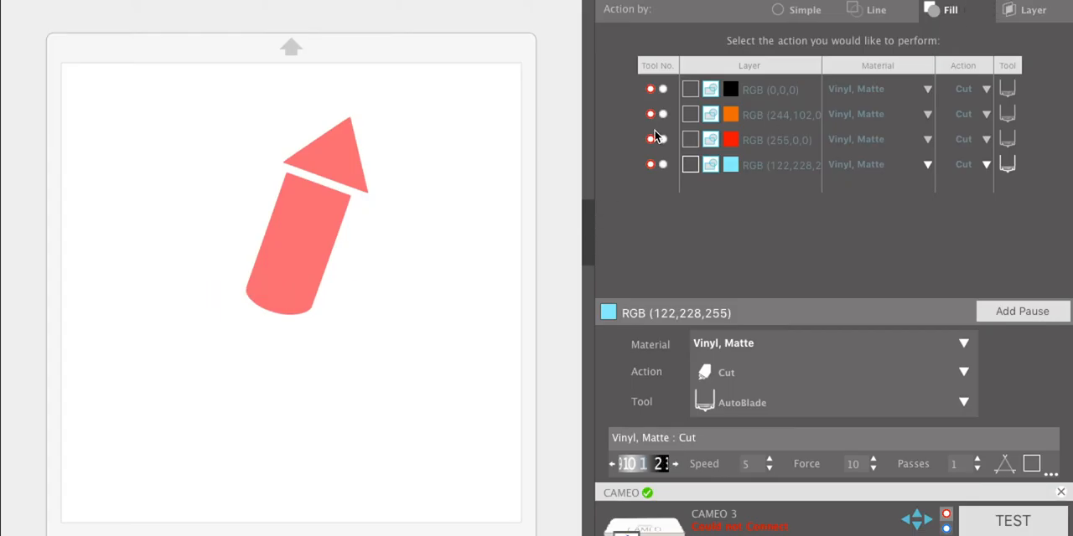
left_click(691, 139)
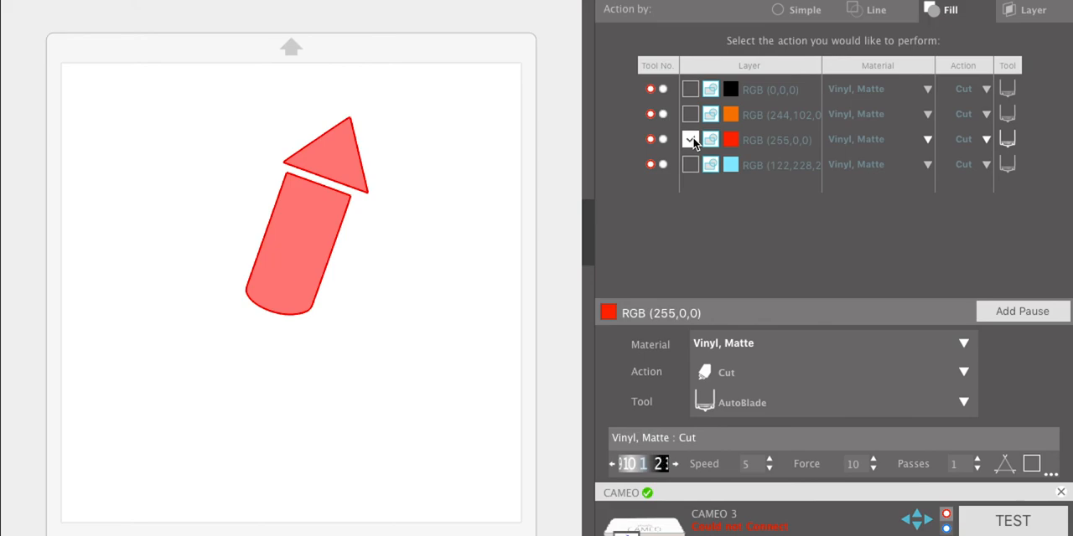
left_click(804, 10)
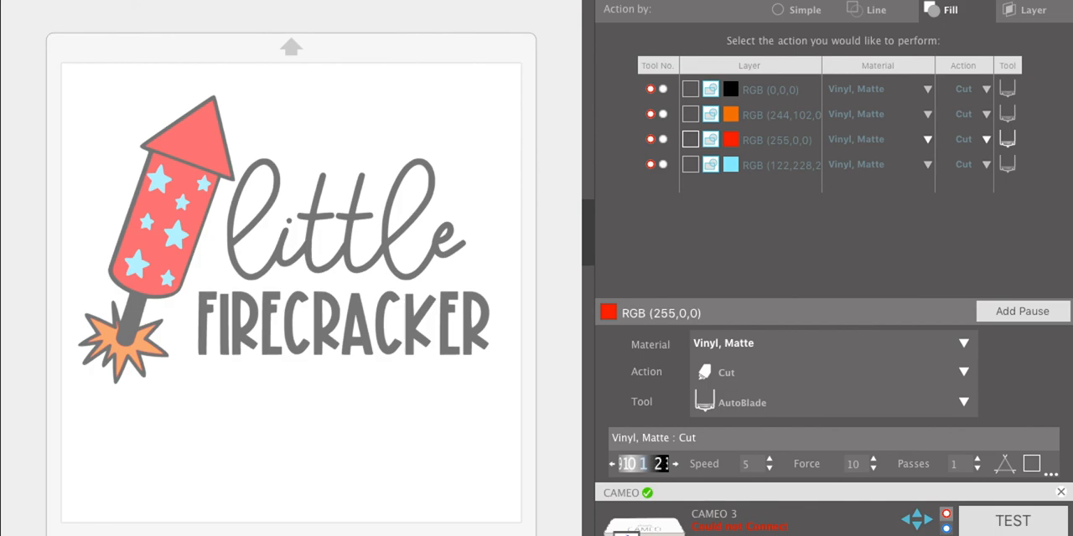
mouse_move(679, 265)
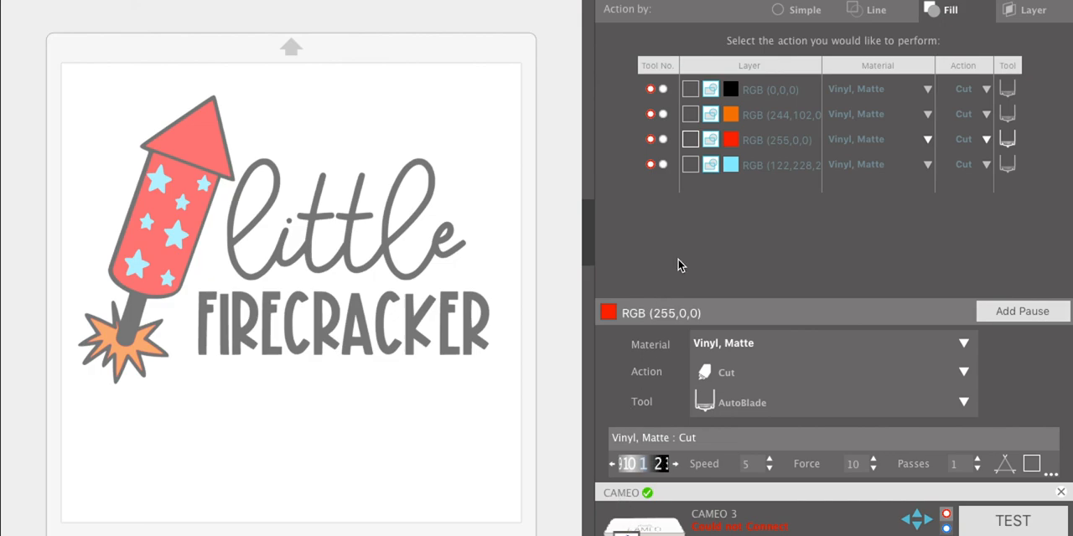